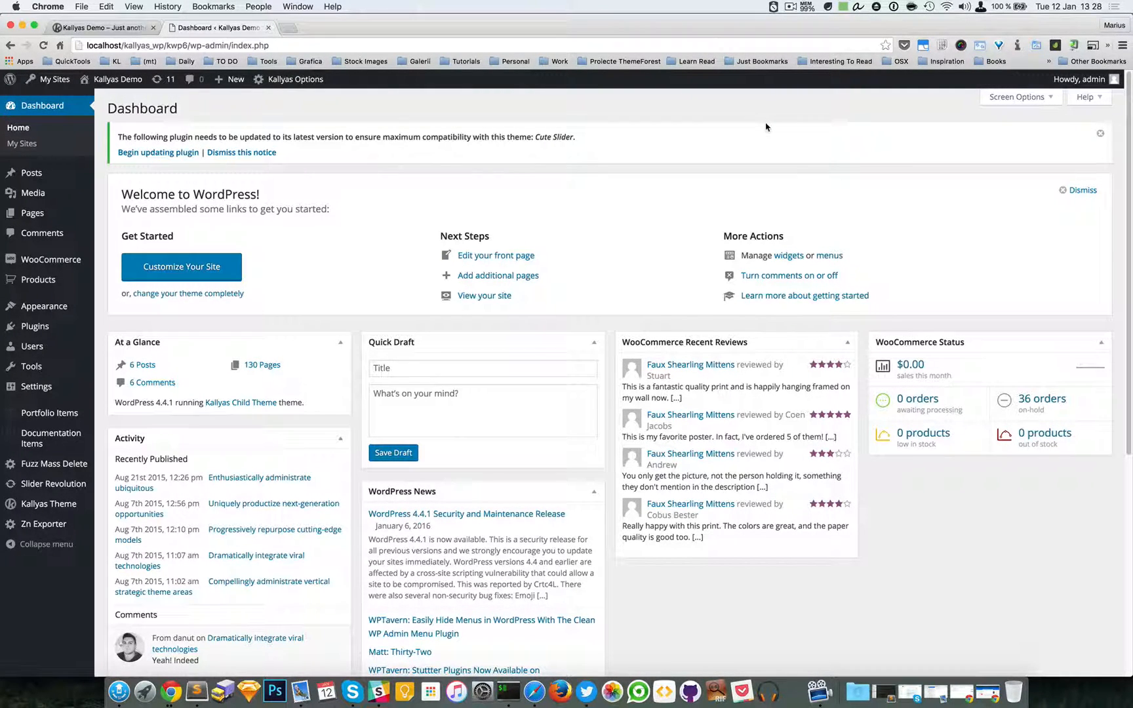
pyautogui.moveTo(597, 157)
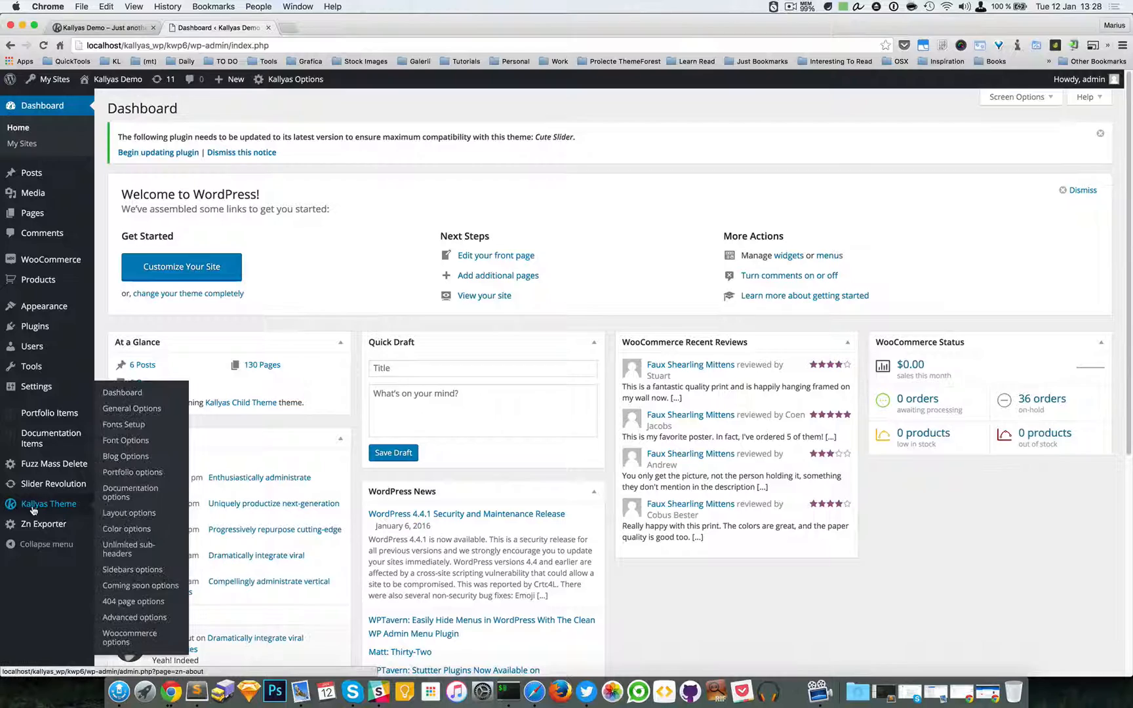
# Open the Kallyas Theme Dashboard from the WordPress admin sidebar.
pyautogui.click(122, 392)
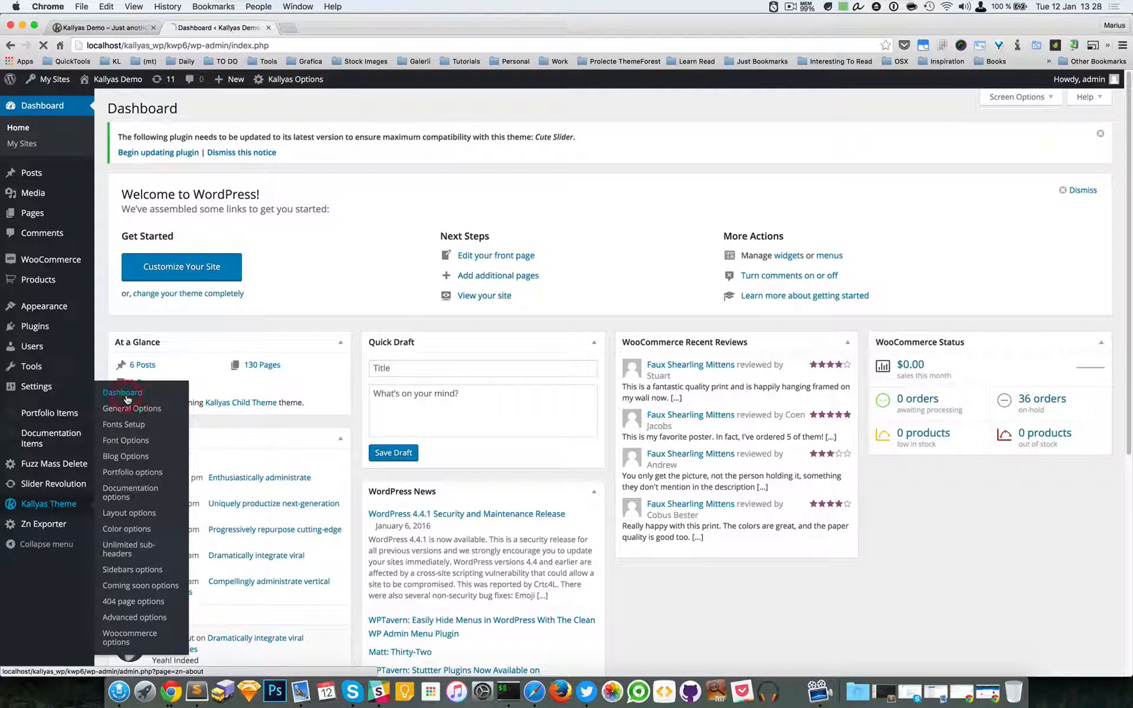
pyautogui.click(122, 392)
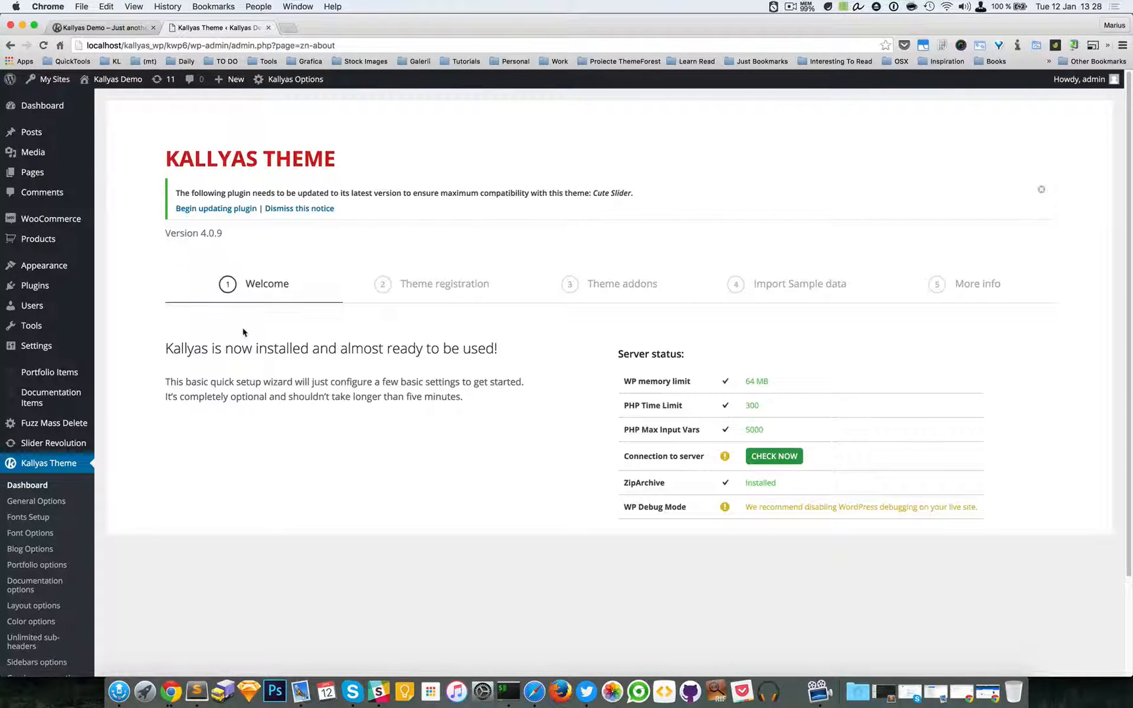
# Dismiss the plugin update notice and highlight the 5000 PHP Max Input Vars requirement.
pyautogui.click(1041, 189)
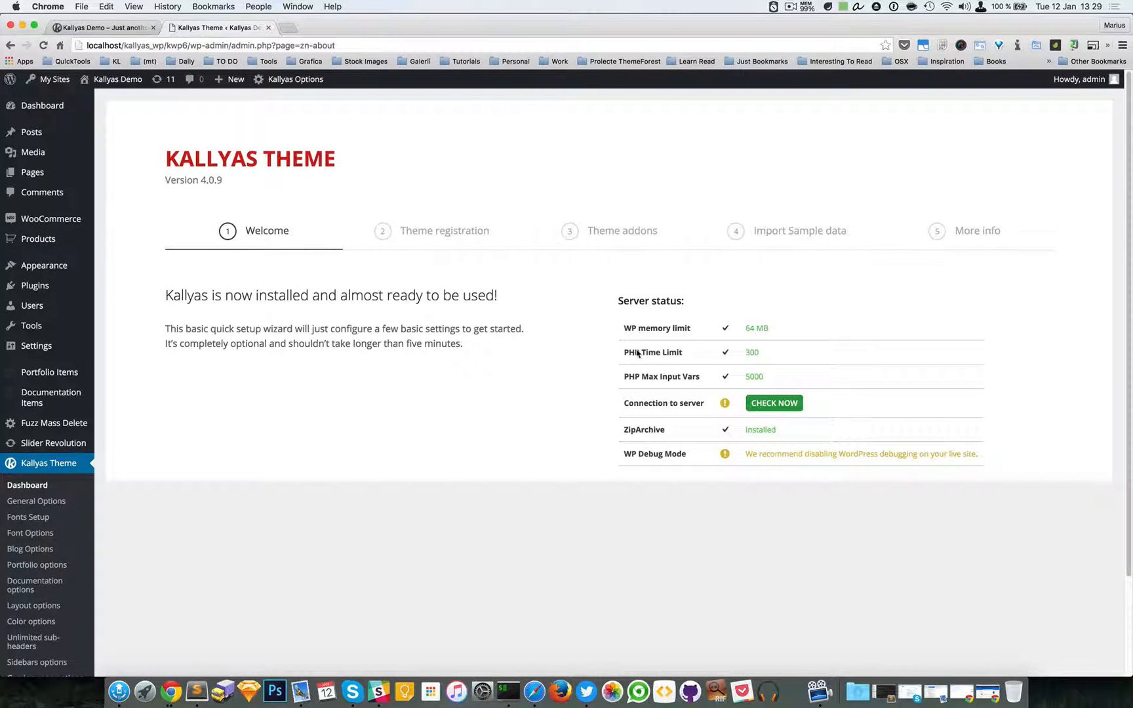
pyautogui.moveTo(787, 443)
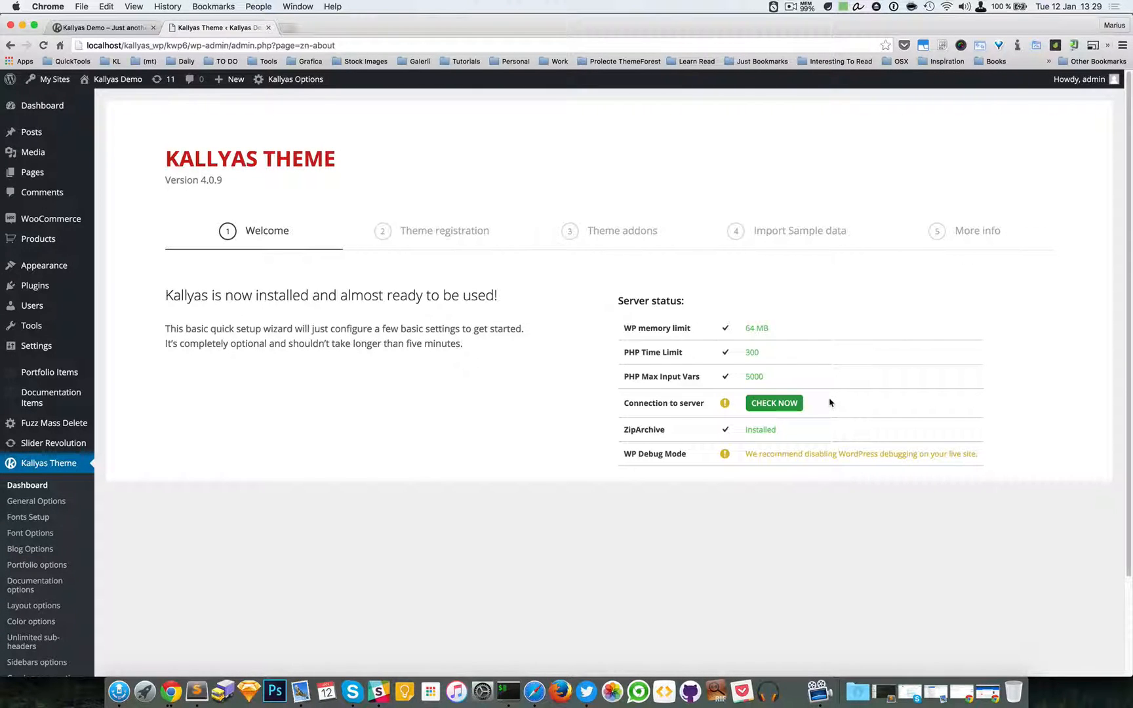
pyautogui.moveTo(764, 334)
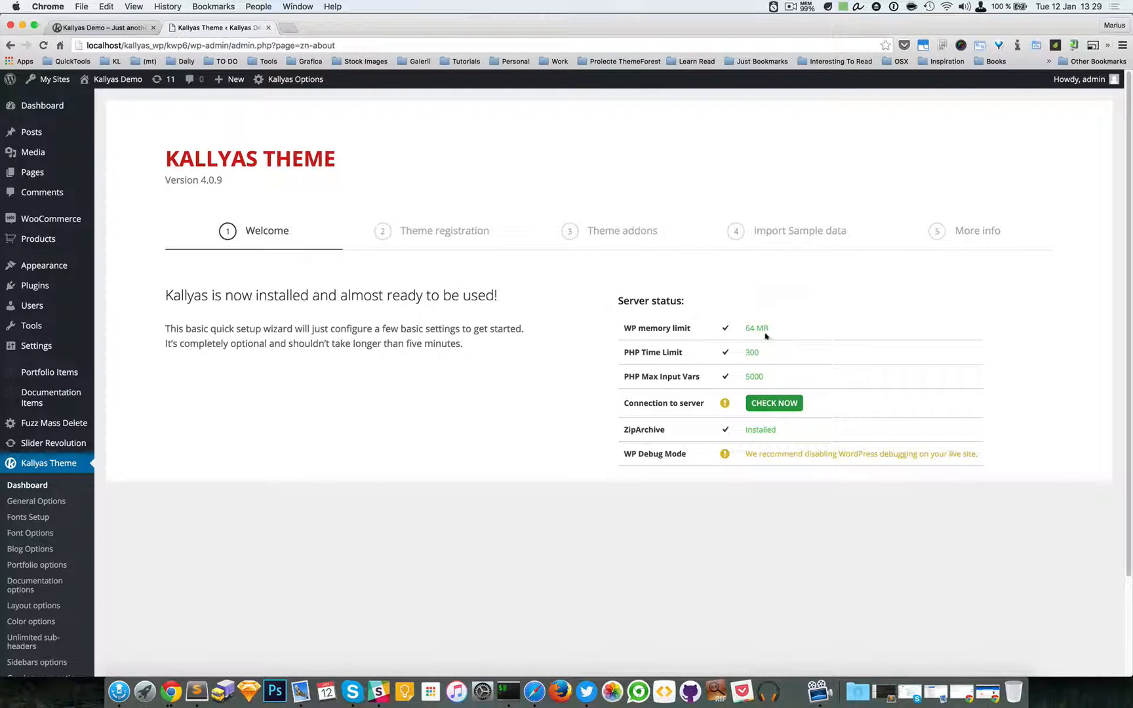
pyautogui.moveTo(726, 323)
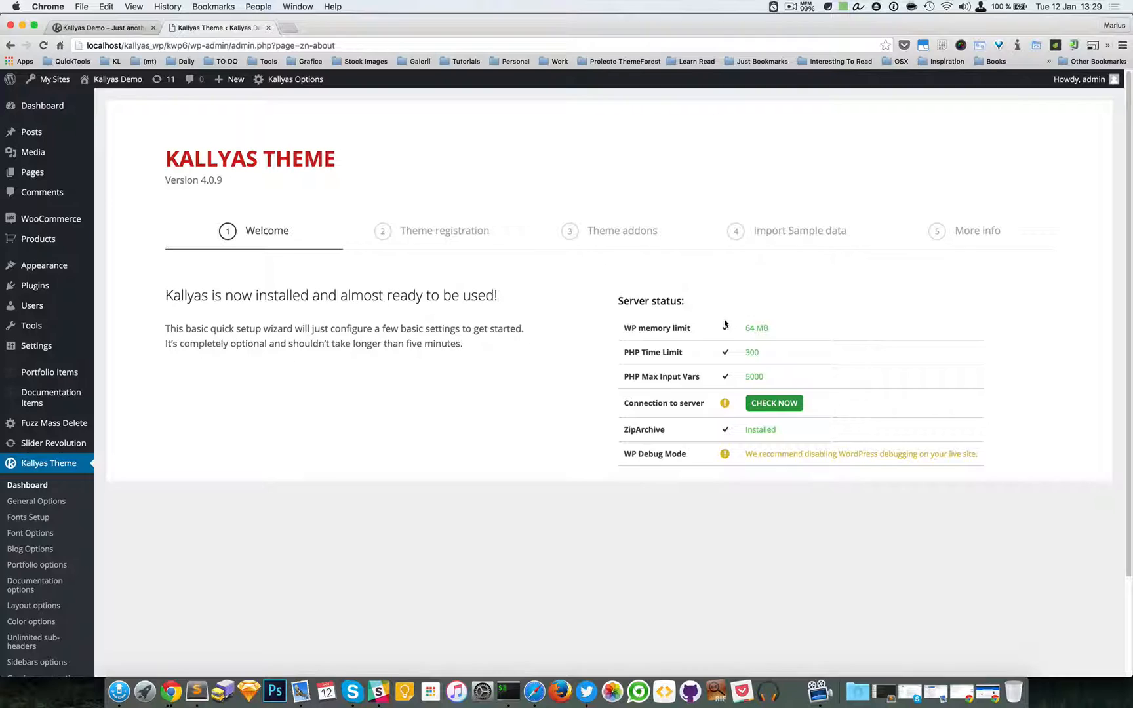
pyautogui.moveTo(727, 430)
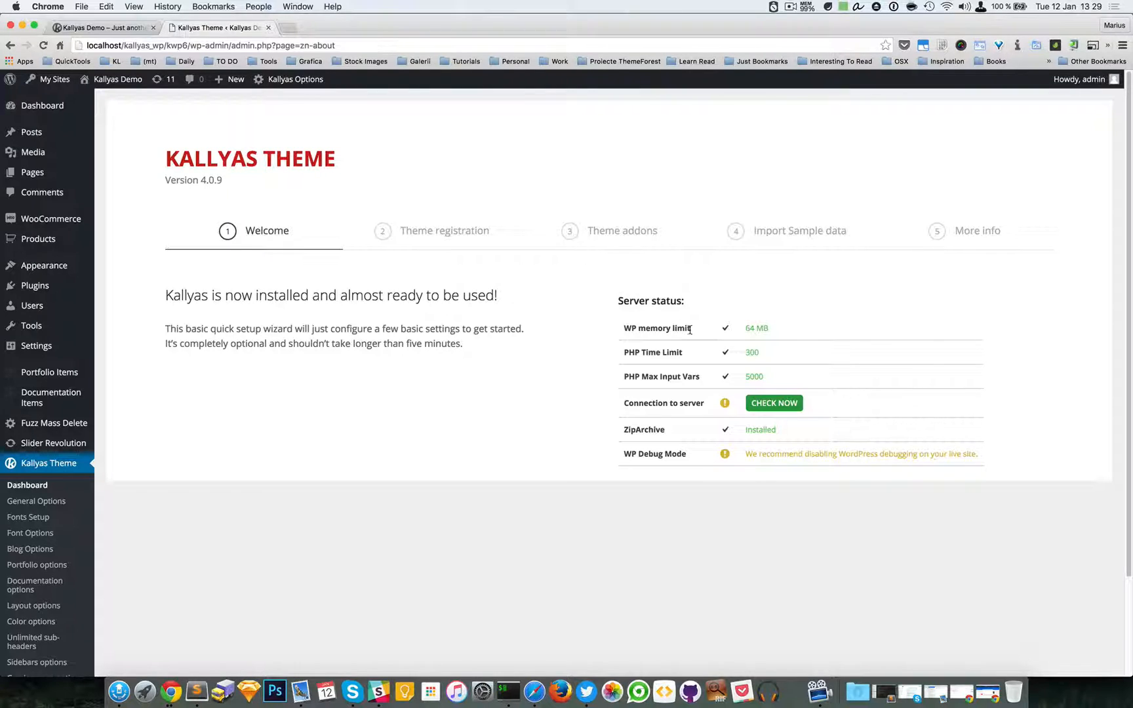
pyautogui.moveTo(751, 329)
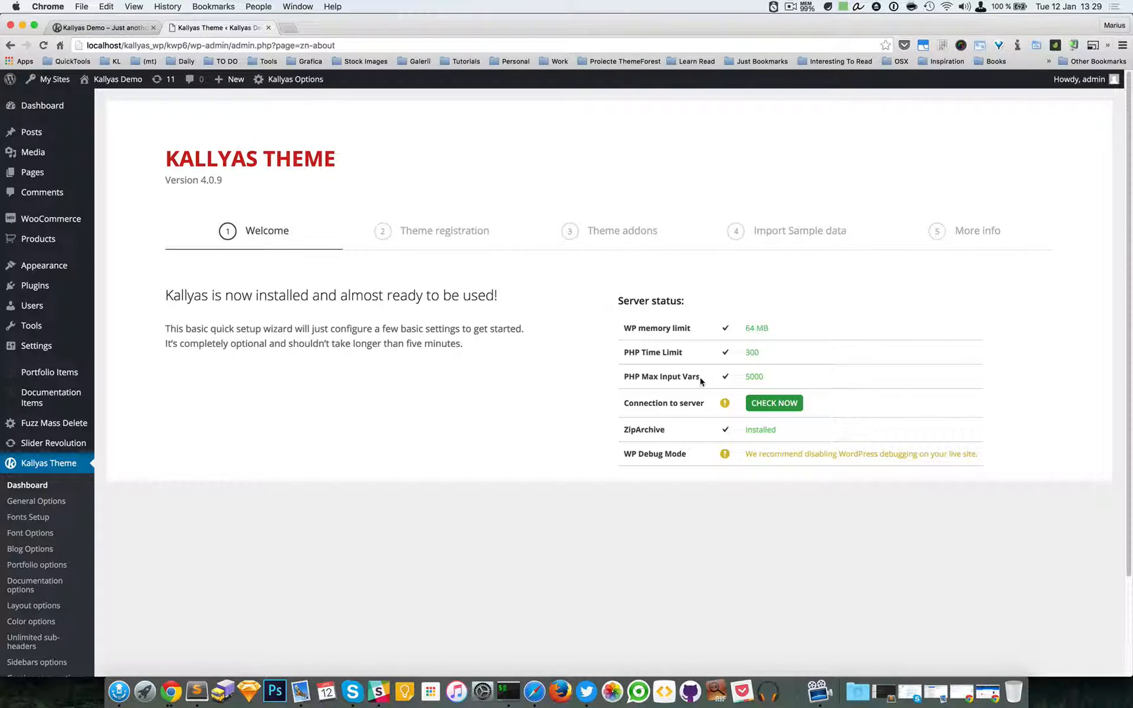
pyautogui.doubleClick(656, 377)
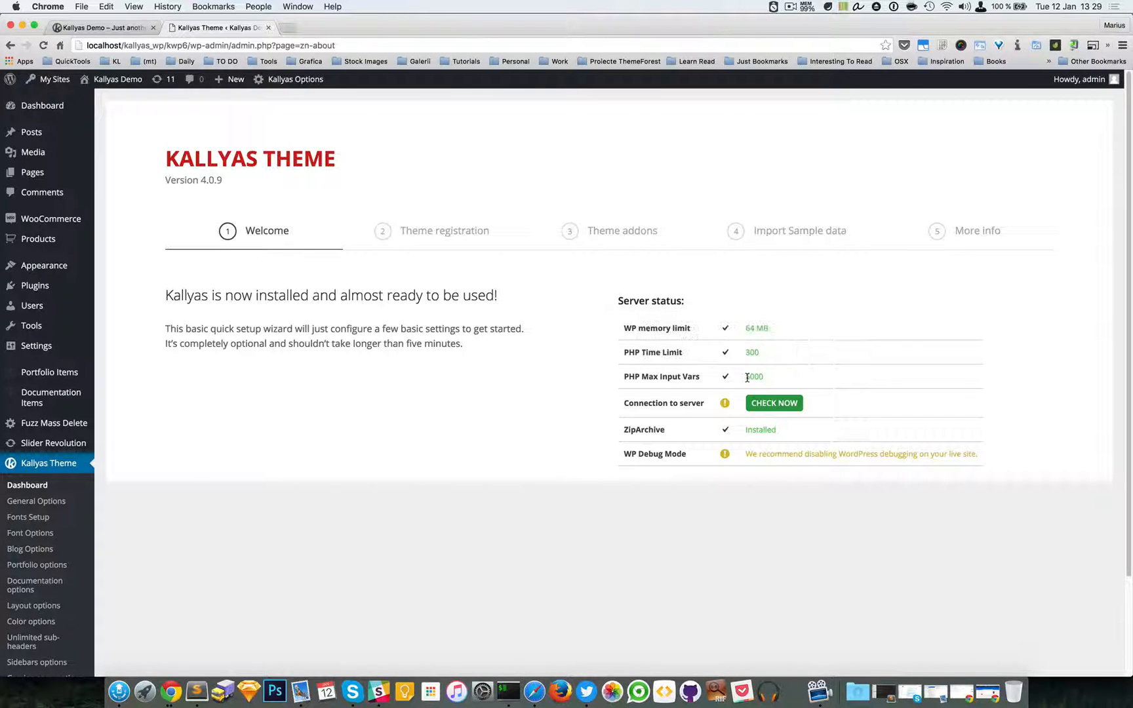
pyautogui.doubleClick(755, 376)
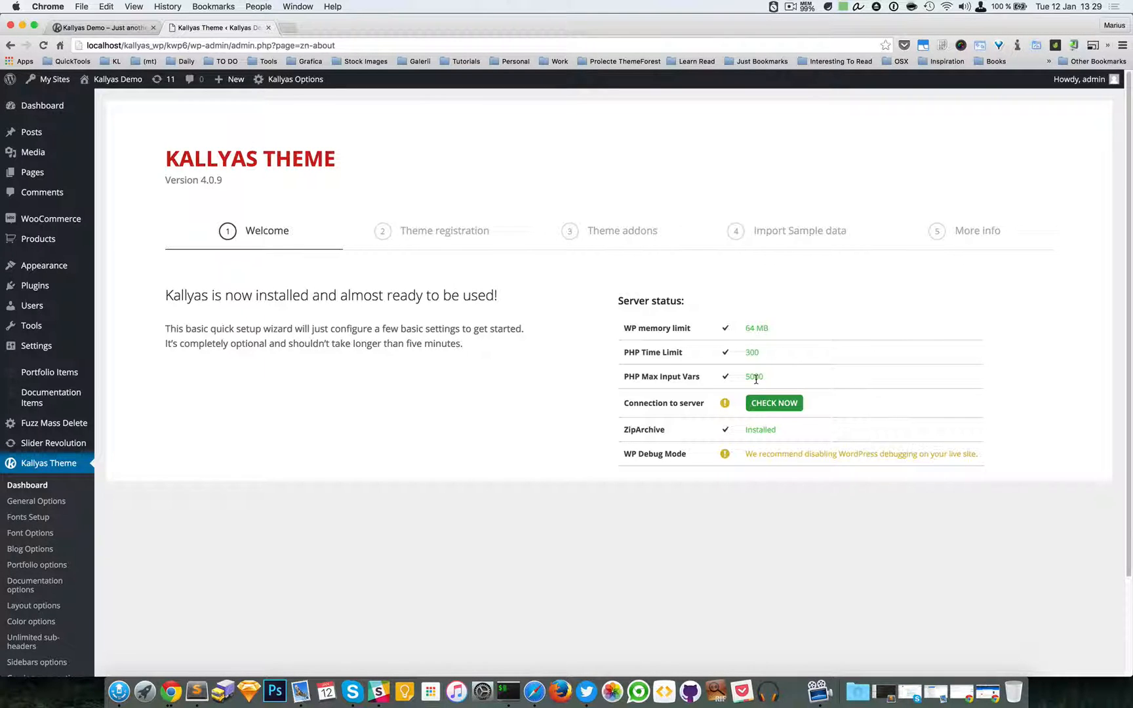
pyautogui.moveTo(725, 403)
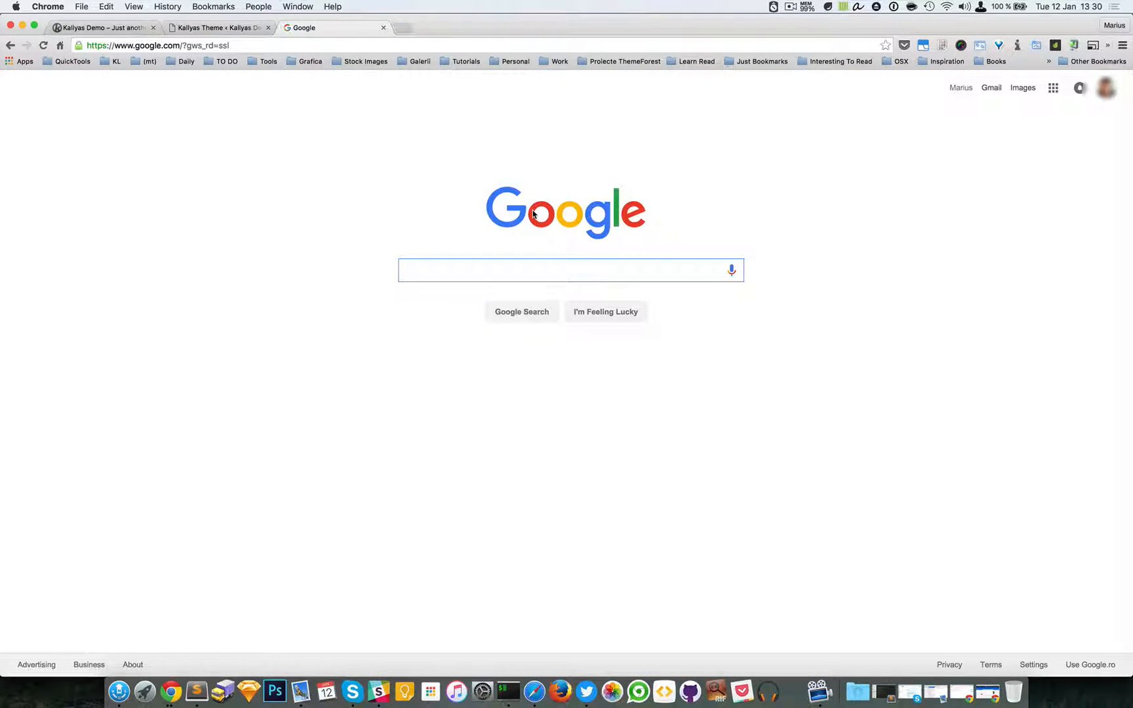
# Google 'php.ini max_input_vars' and 'htaccess php max_input_vars', opening the wordpress.org forum thread.
pyautogui.write('php max')
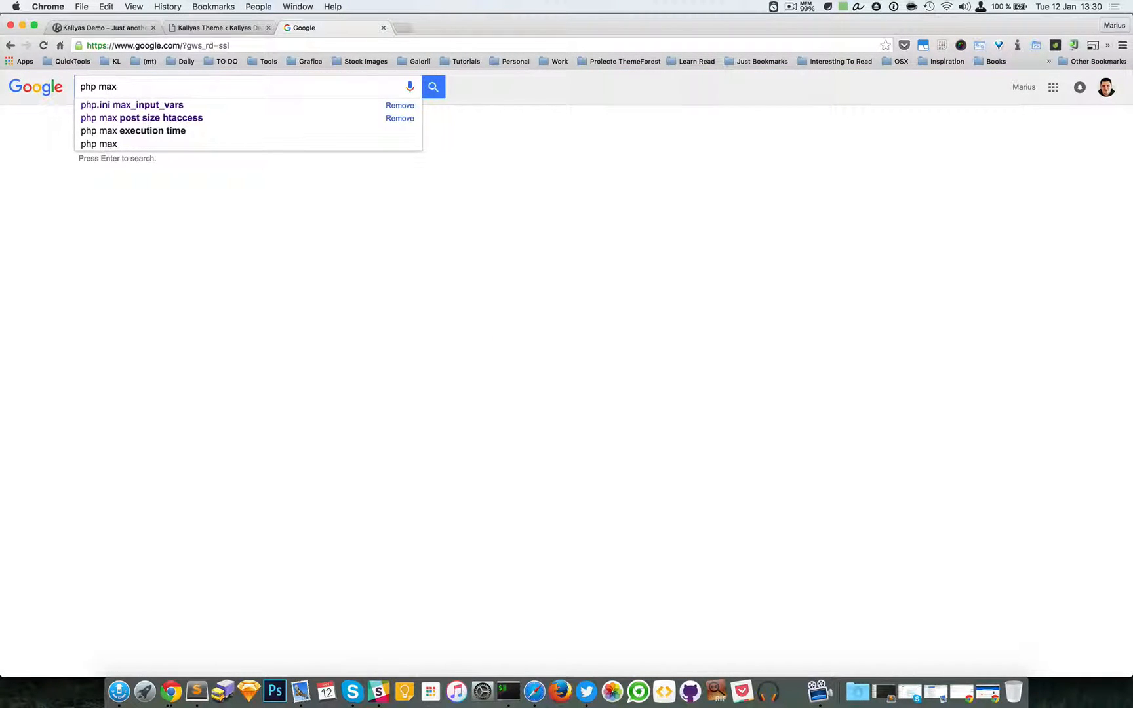
pyautogui.click(131, 105)
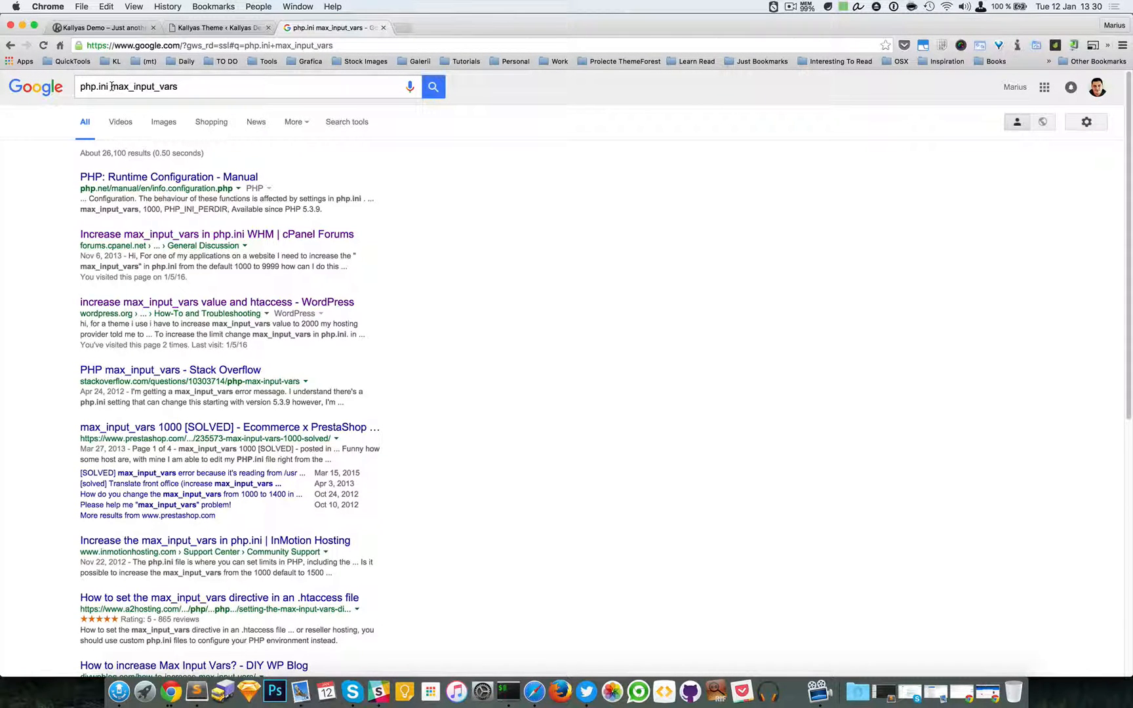
pyautogui.click(246, 86)
pyautogui.write('htacces')
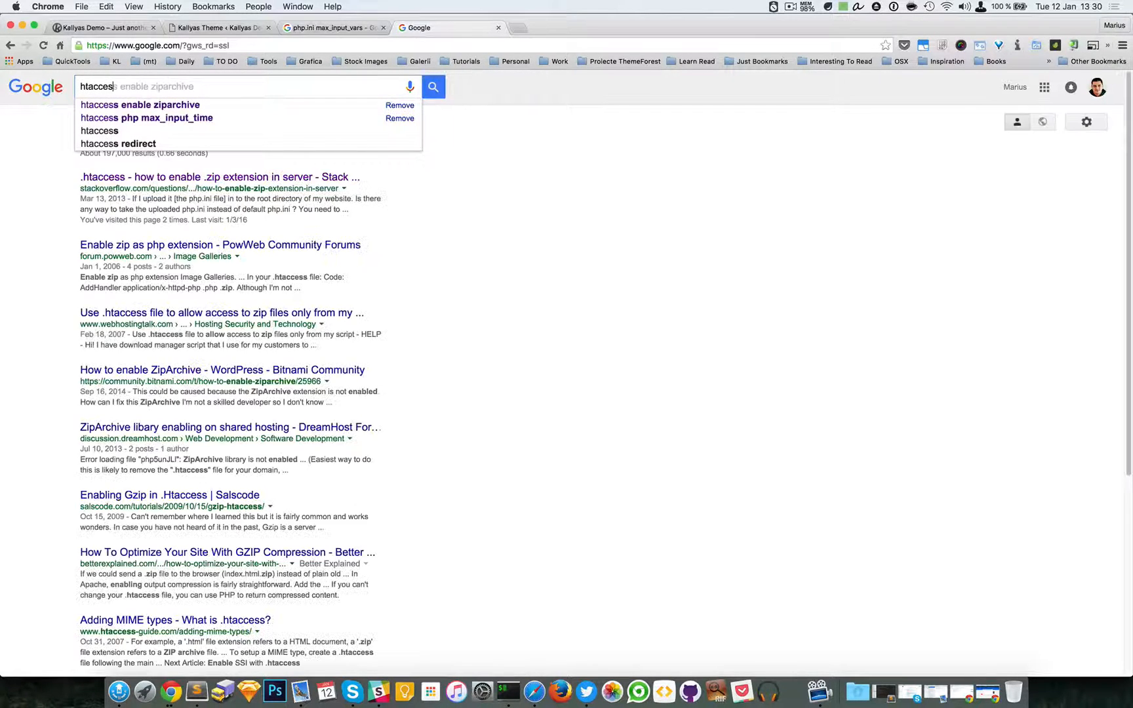
pyautogui.click(147, 118)
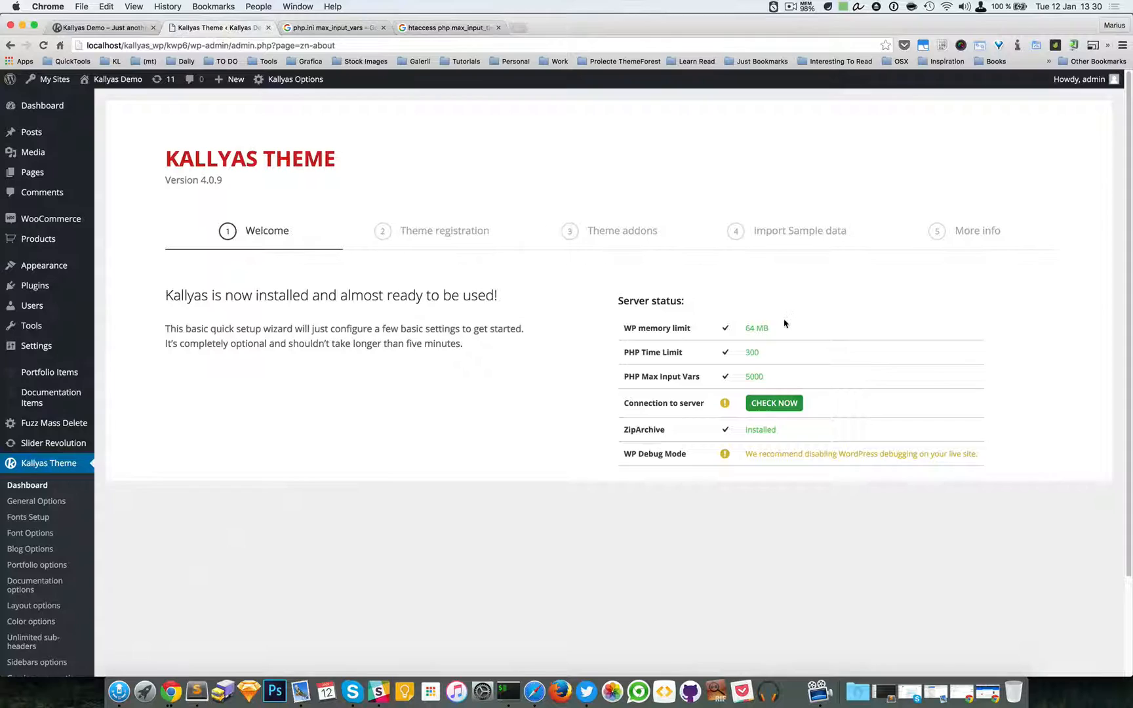
pyautogui.doubleClick(660, 377)
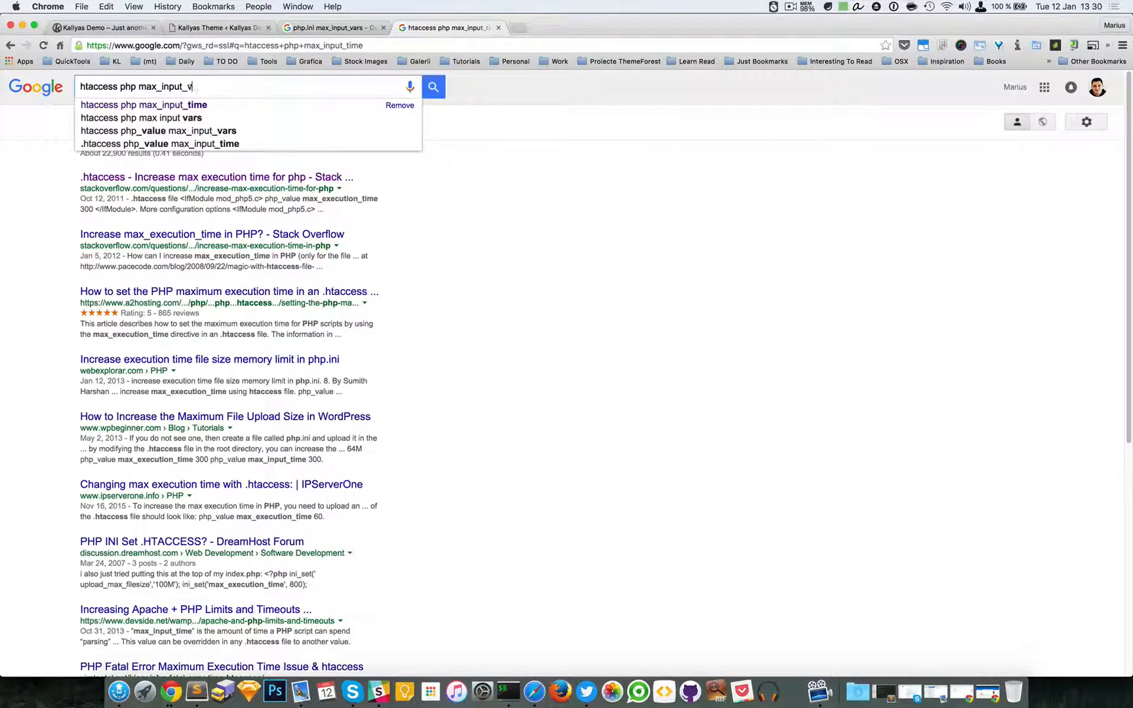
pyautogui.click(144, 119)
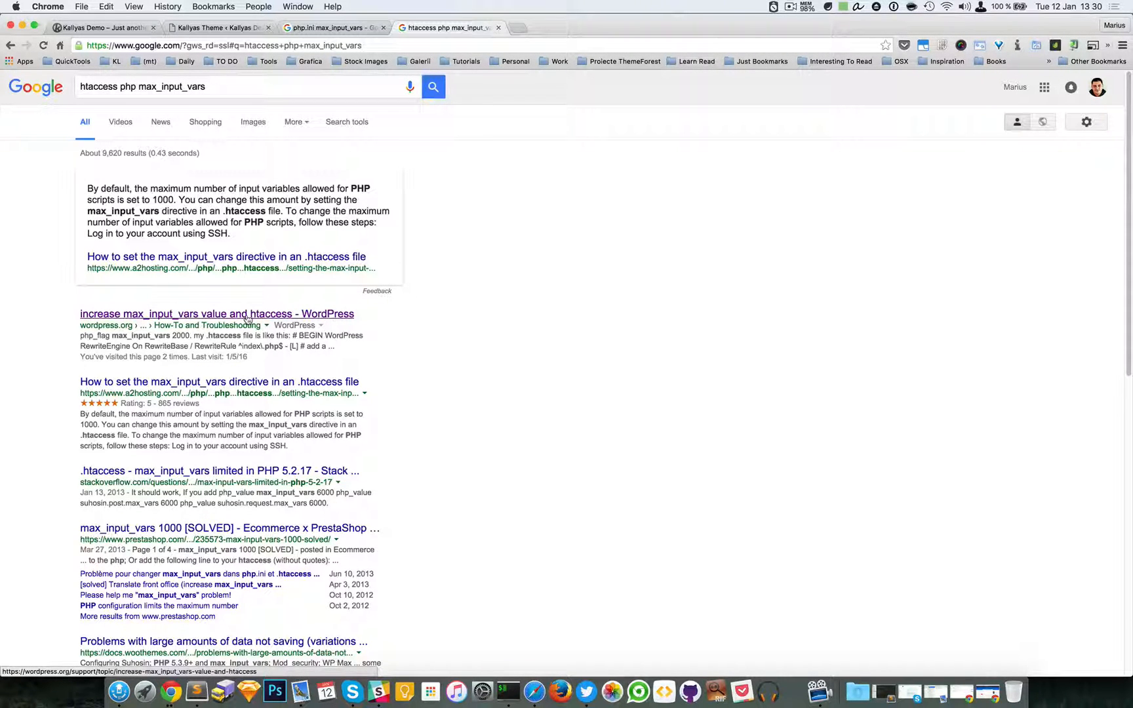
pyautogui.click(216, 314)
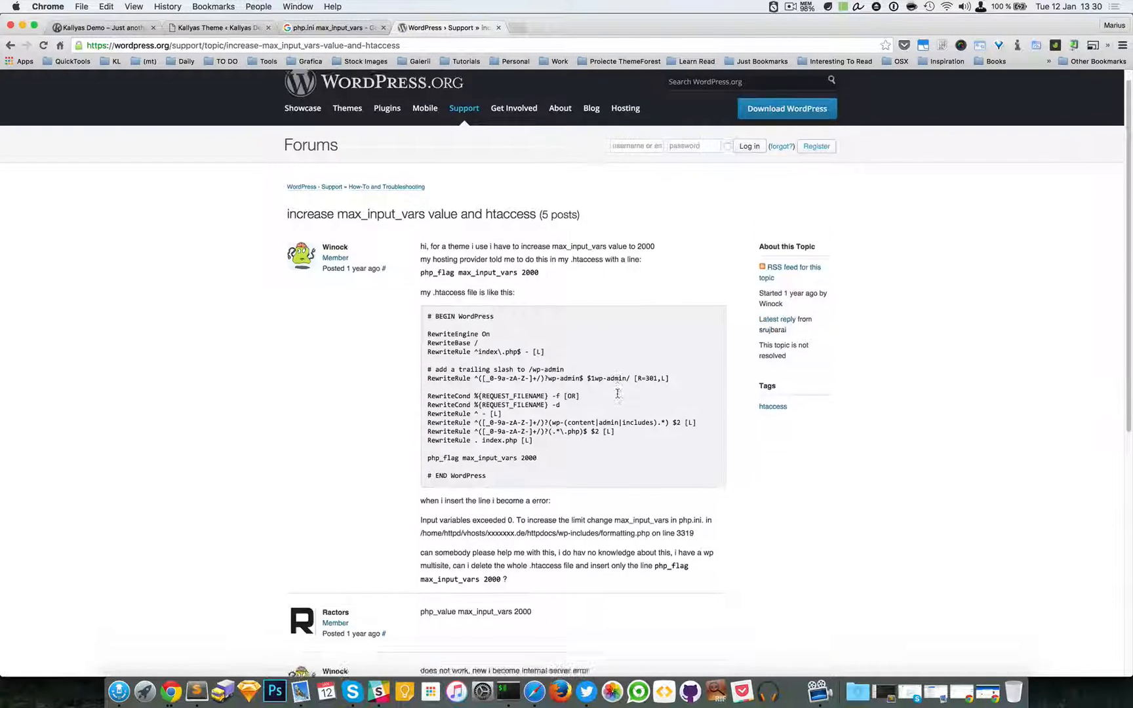
# Read the 'php_value max_input_vars 2000' reply, then switch back to the Kallyas Theme tab.
pyautogui.scroll(-3)
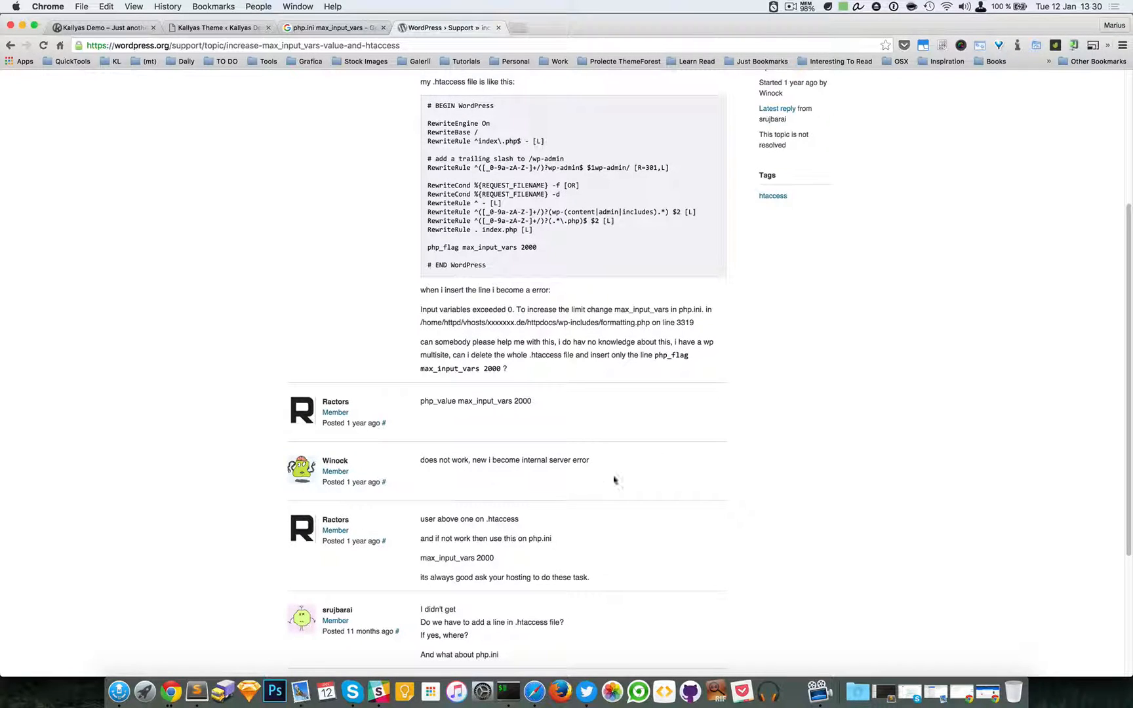
pyautogui.moveTo(580, 470)
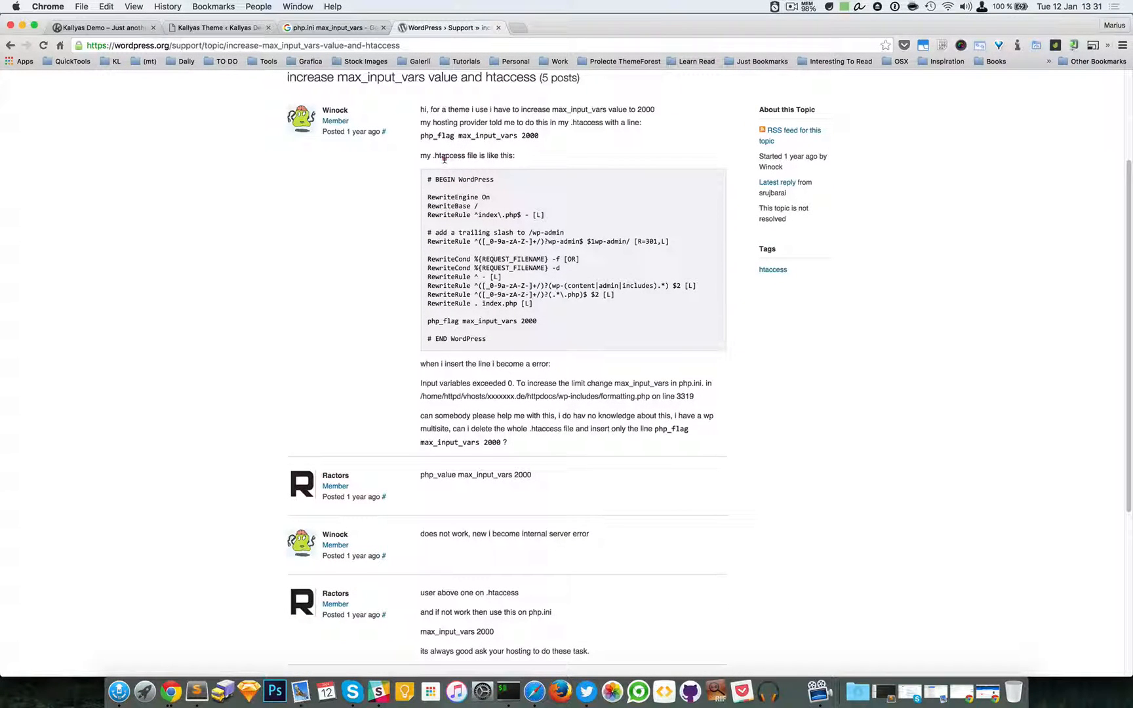
pyautogui.moveTo(479, 173)
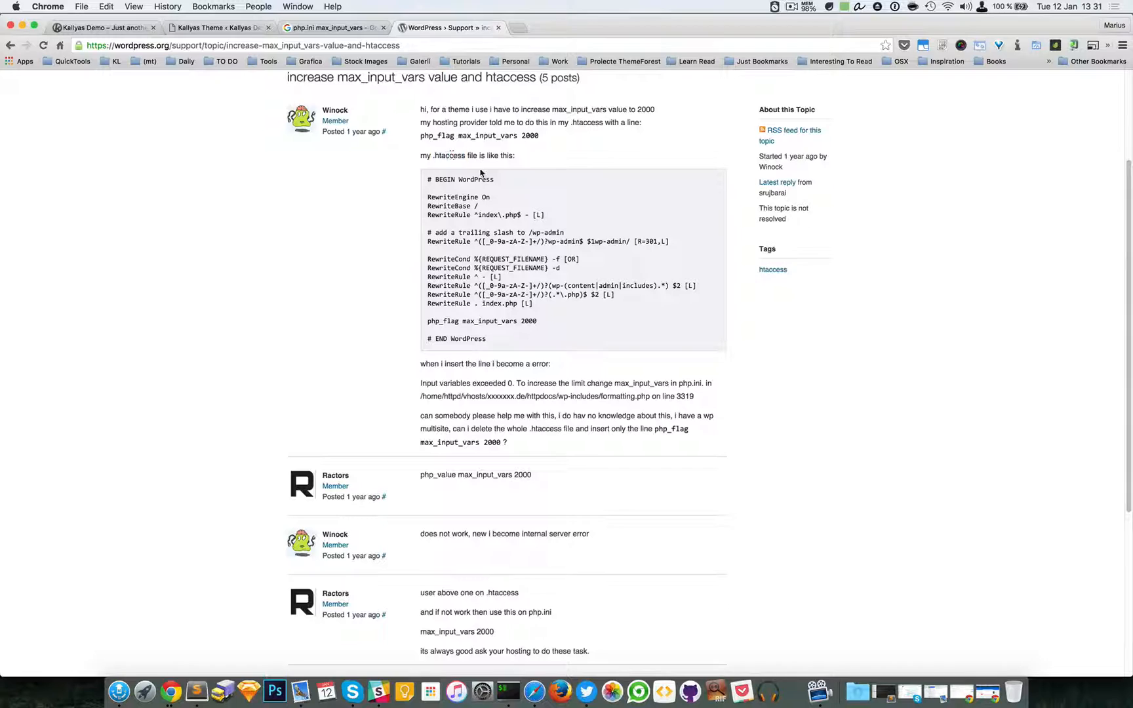
pyautogui.scroll(-3)
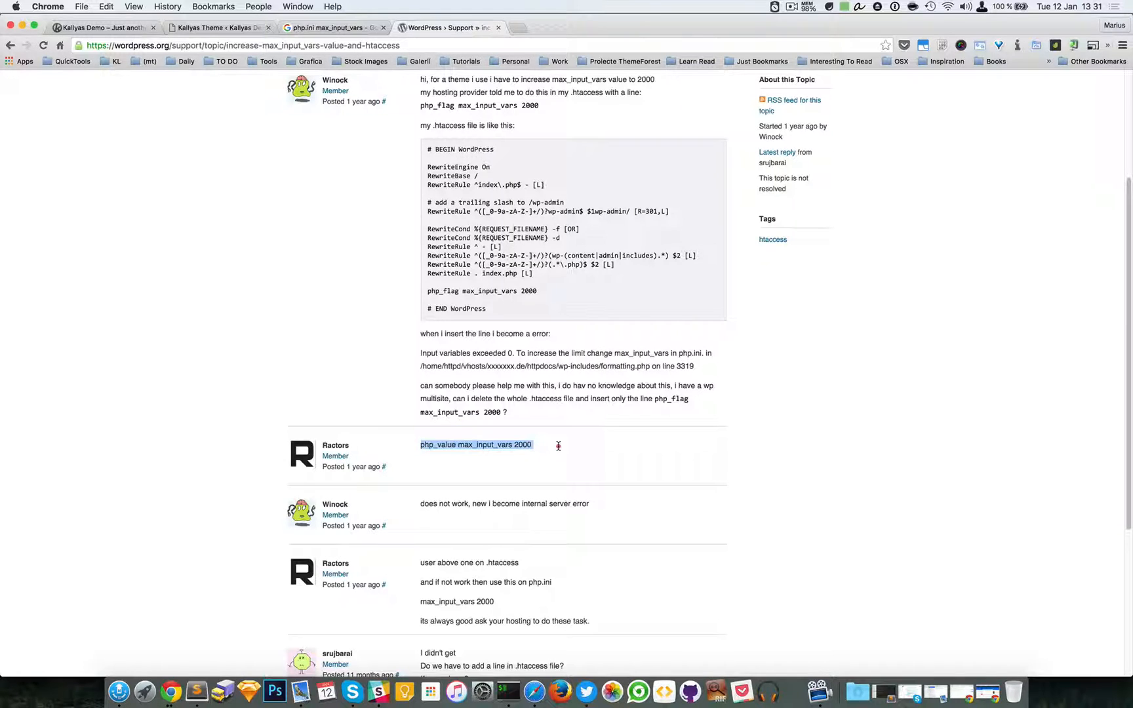
pyautogui.click(217, 27)
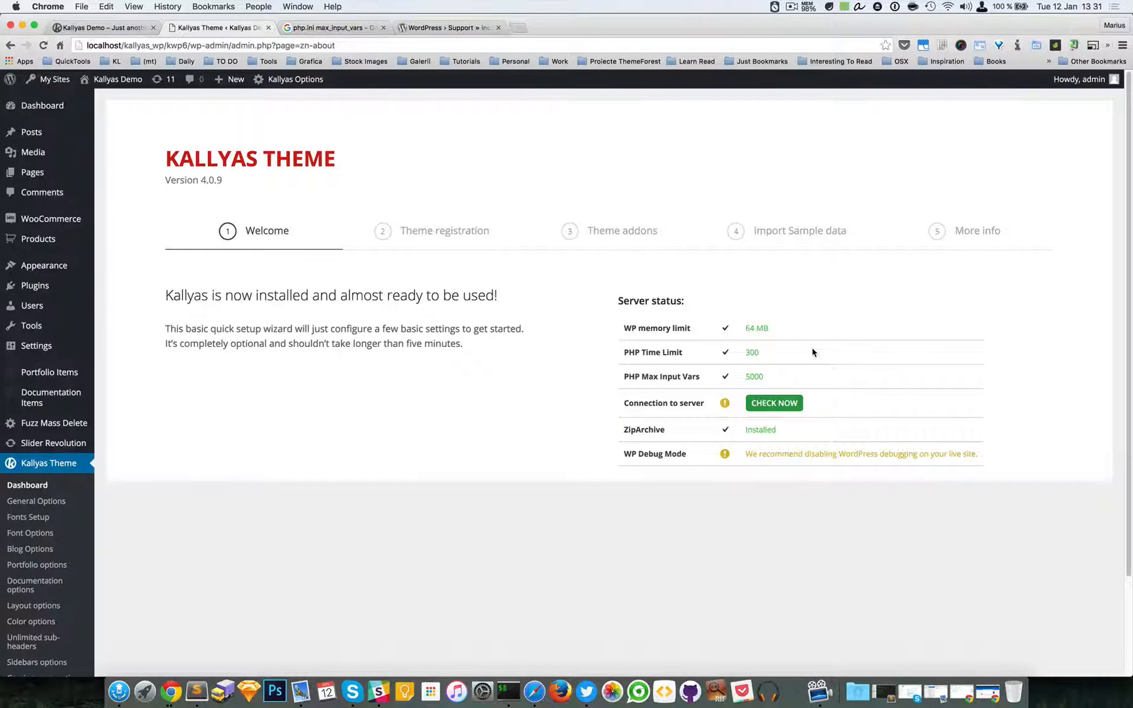
pyautogui.moveTo(185, 186)
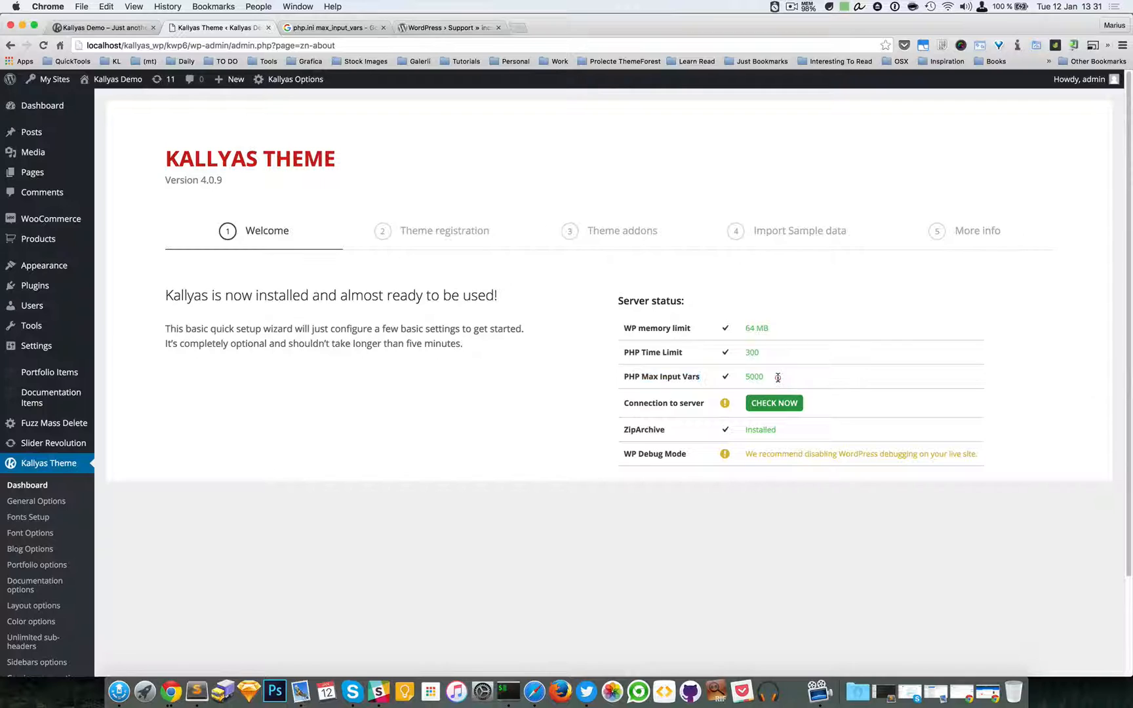
pyautogui.moveTo(83, 255)
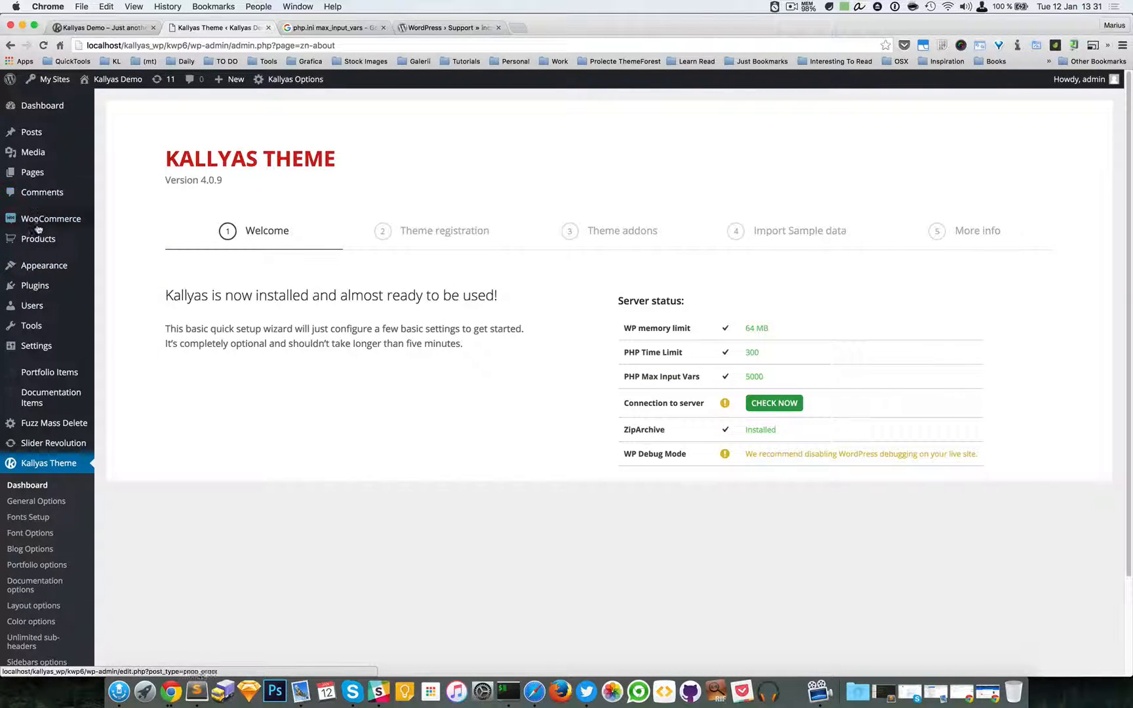
pyautogui.moveTo(43, 265)
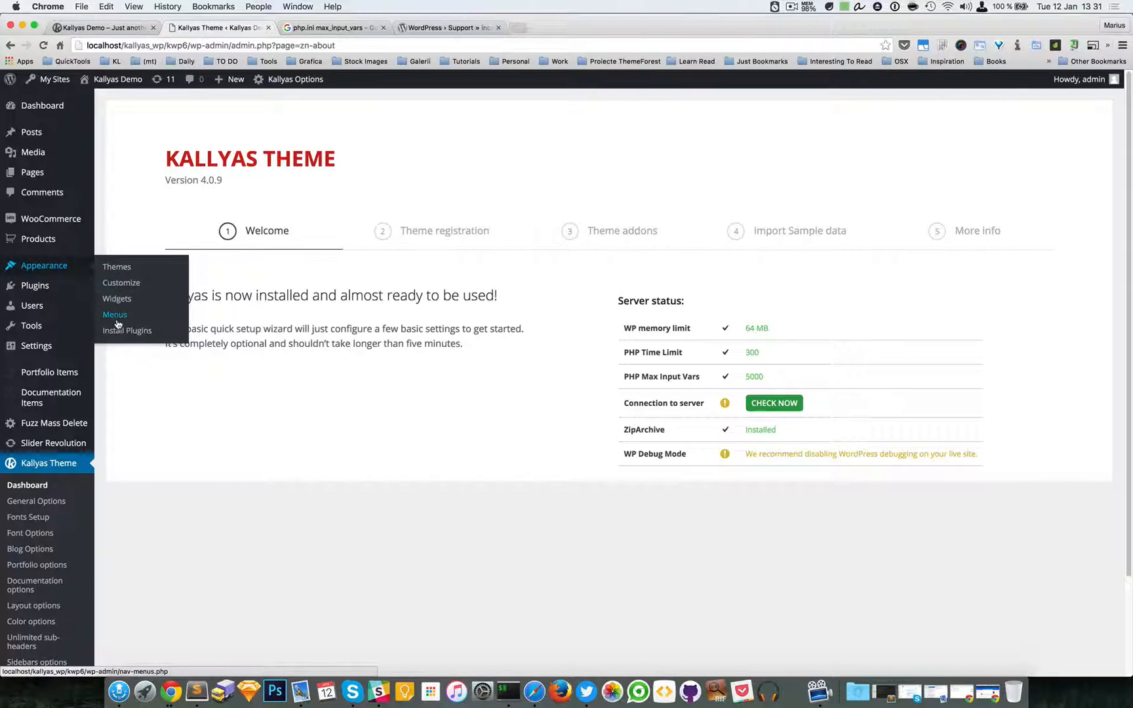
# Open Appearance > Menus to view the Main Navigation menu structure.
pyautogui.click(114, 314)
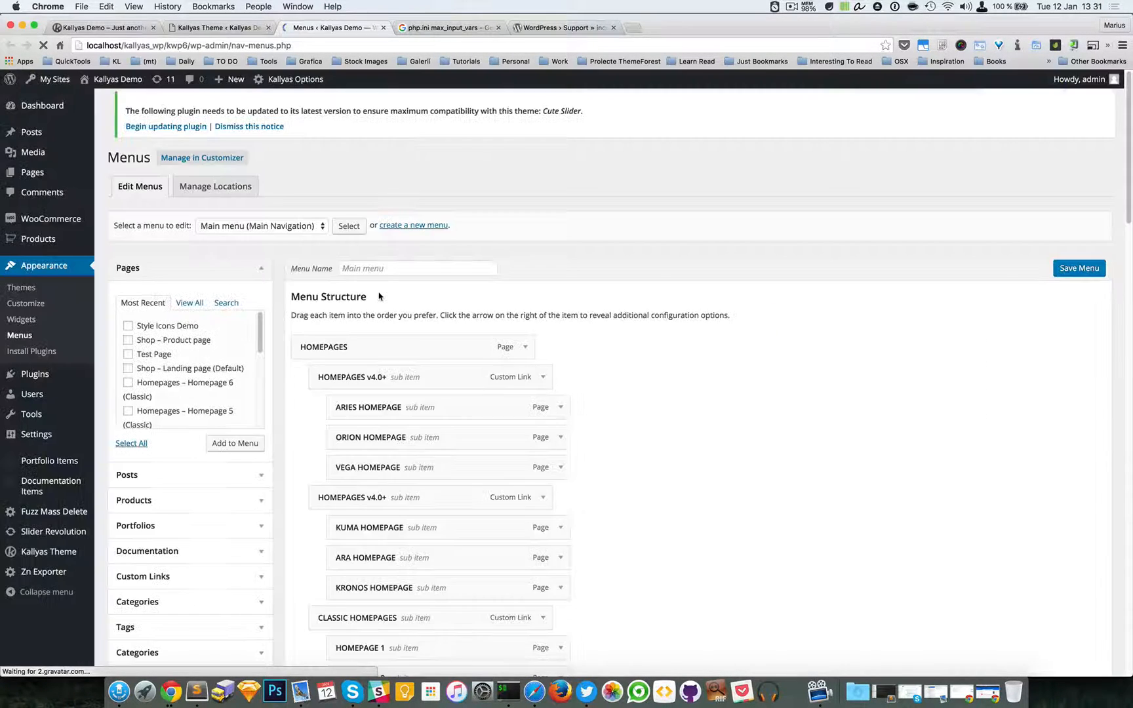
pyautogui.scroll(-3)
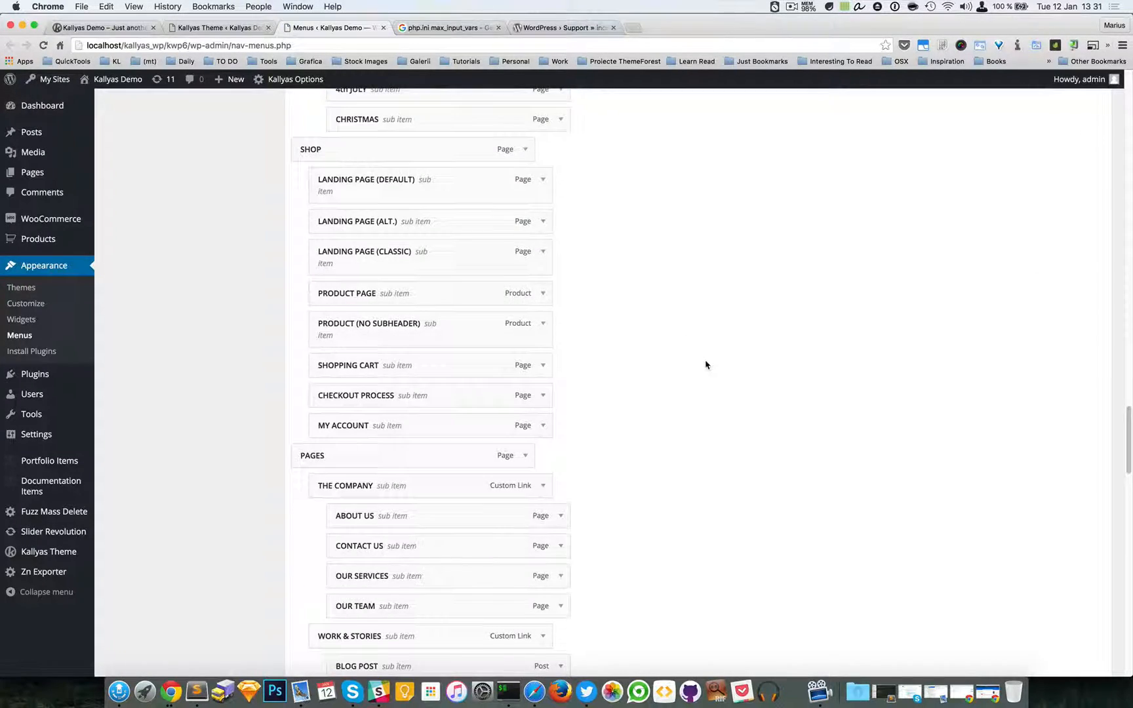
pyautogui.scroll(-3)
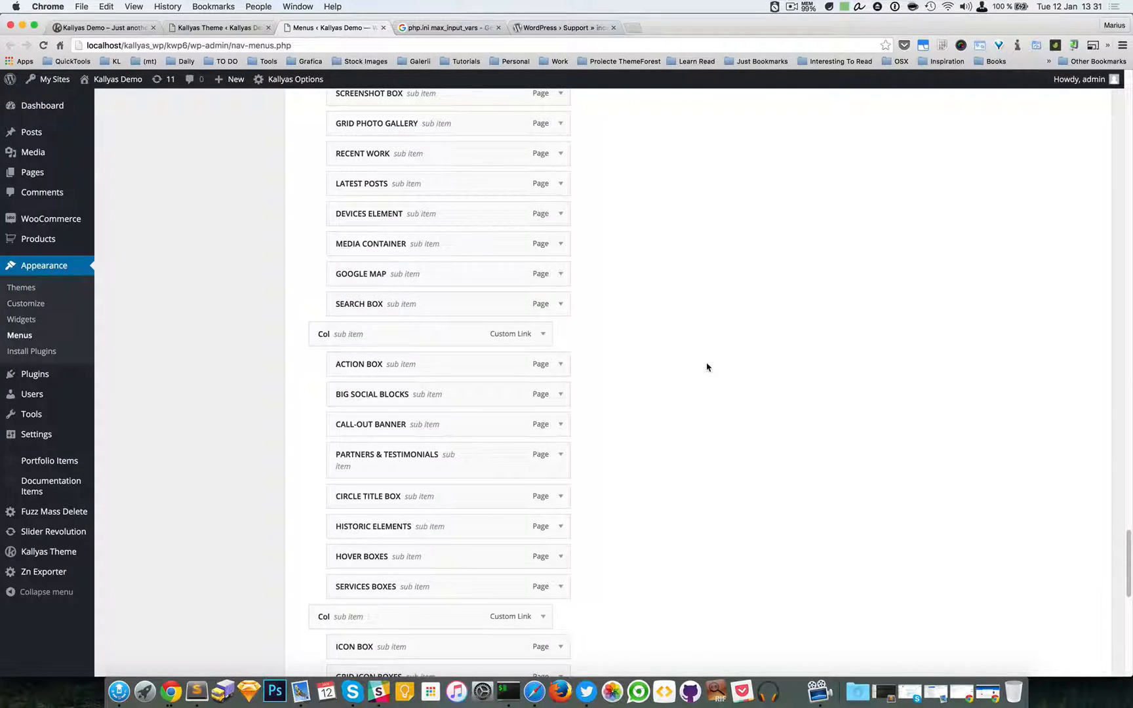
pyautogui.scroll(-3)
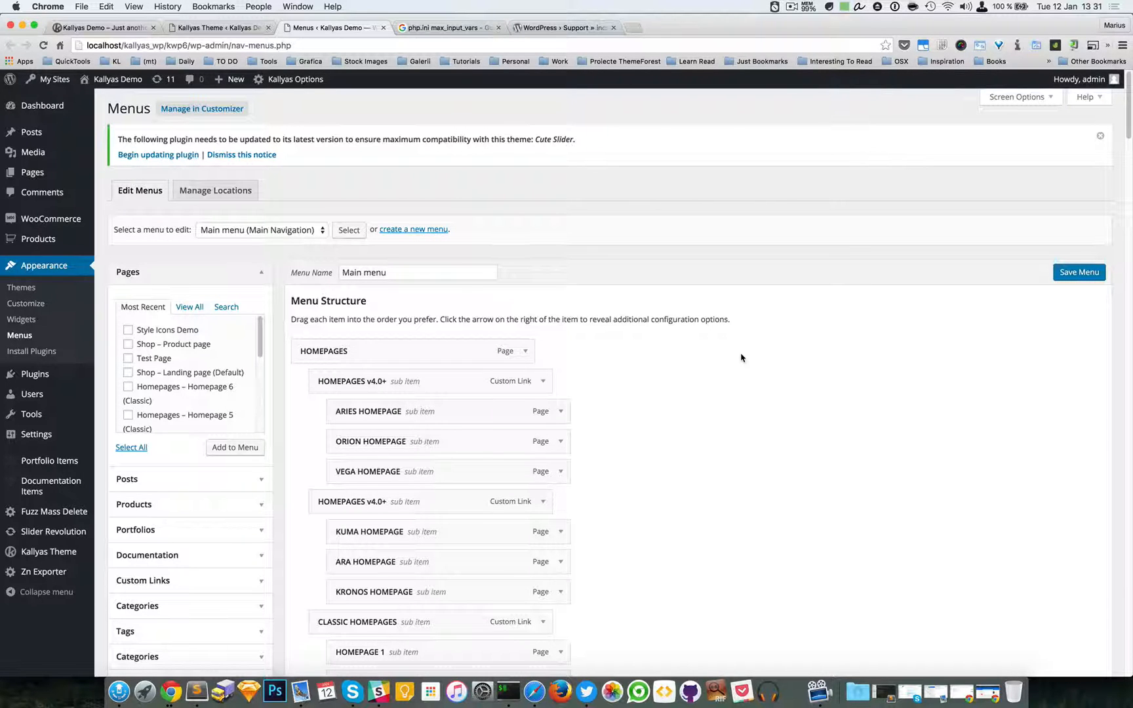
pyautogui.moveTo(749, 373)
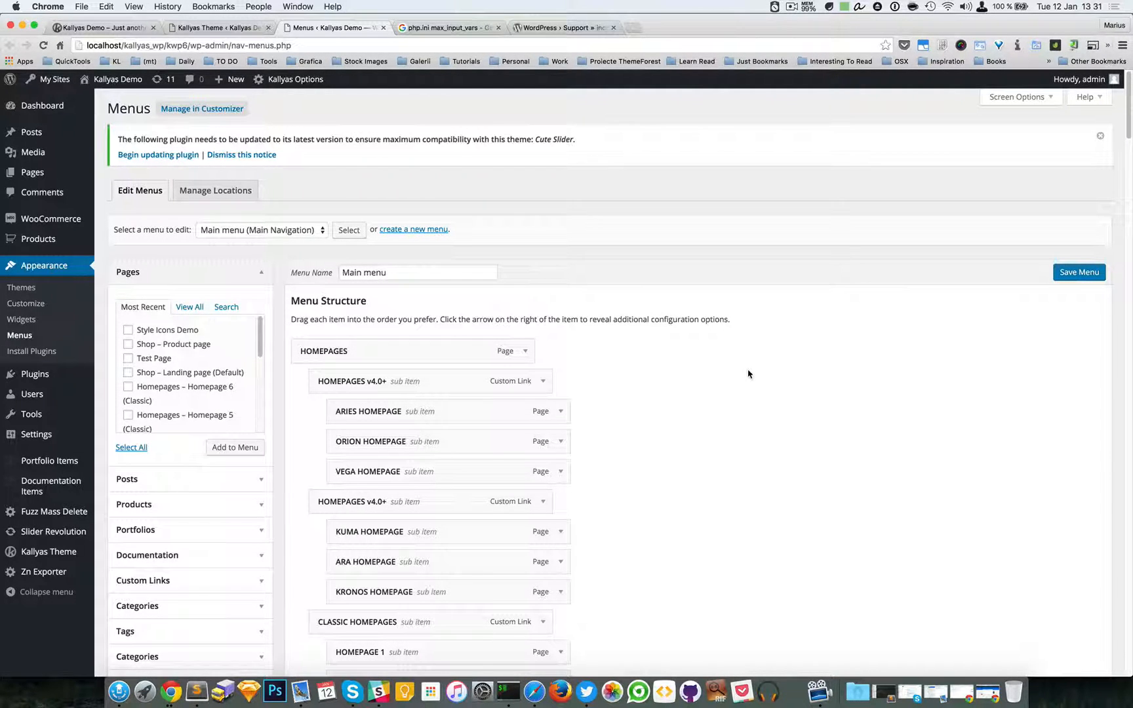
pyautogui.scroll(-3)
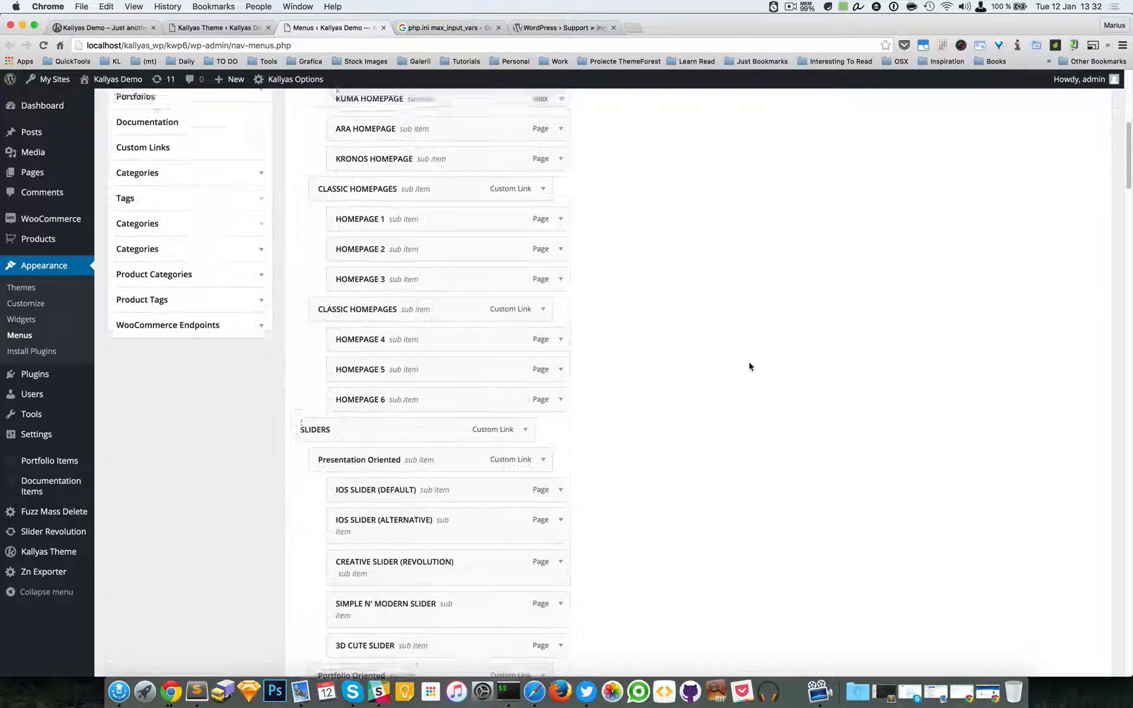
pyautogui.scroll(-3)
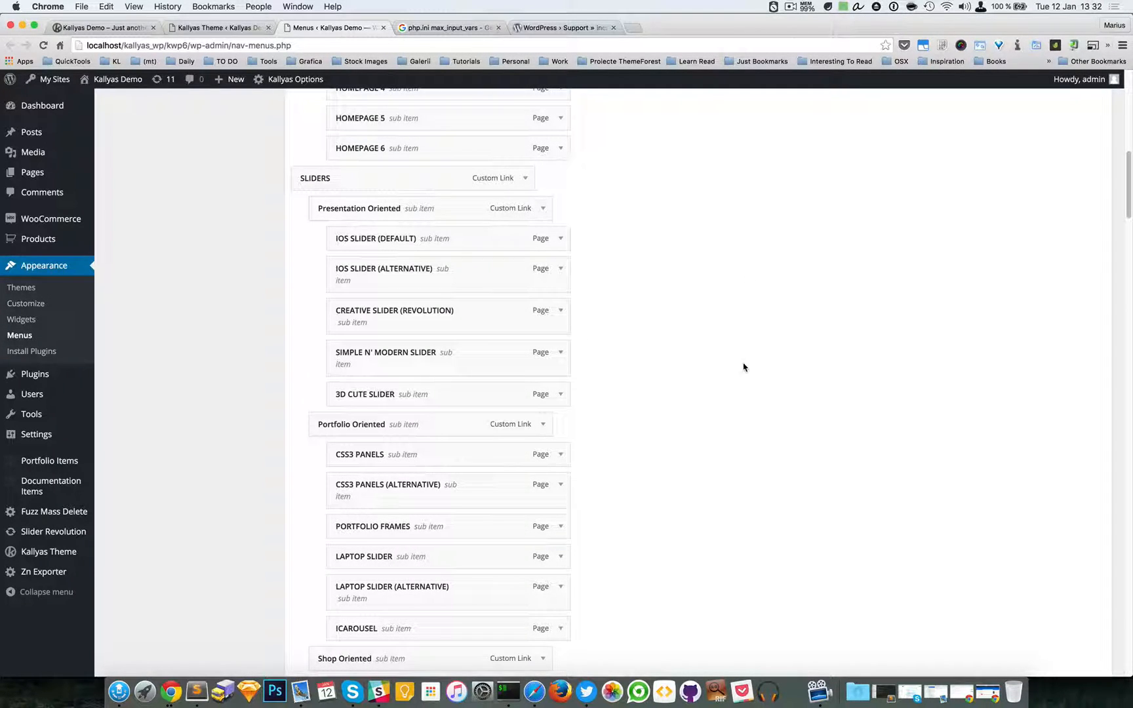
pyautogui.scroll(-3)
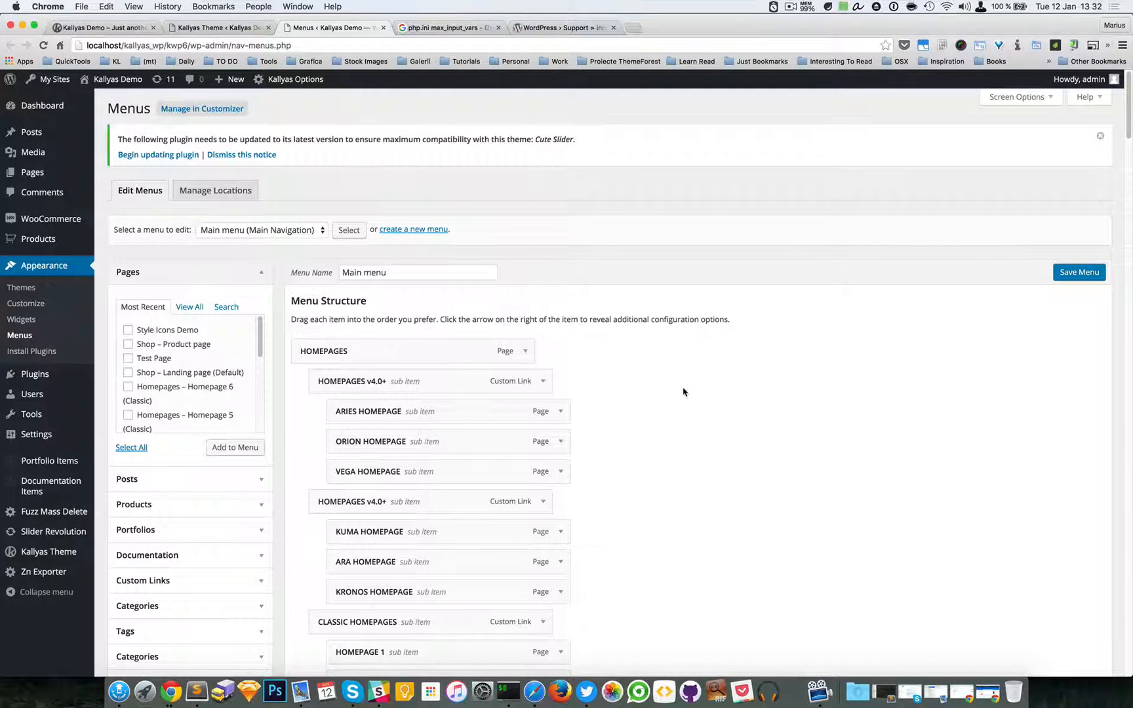
pyautogui.scroll(-3)
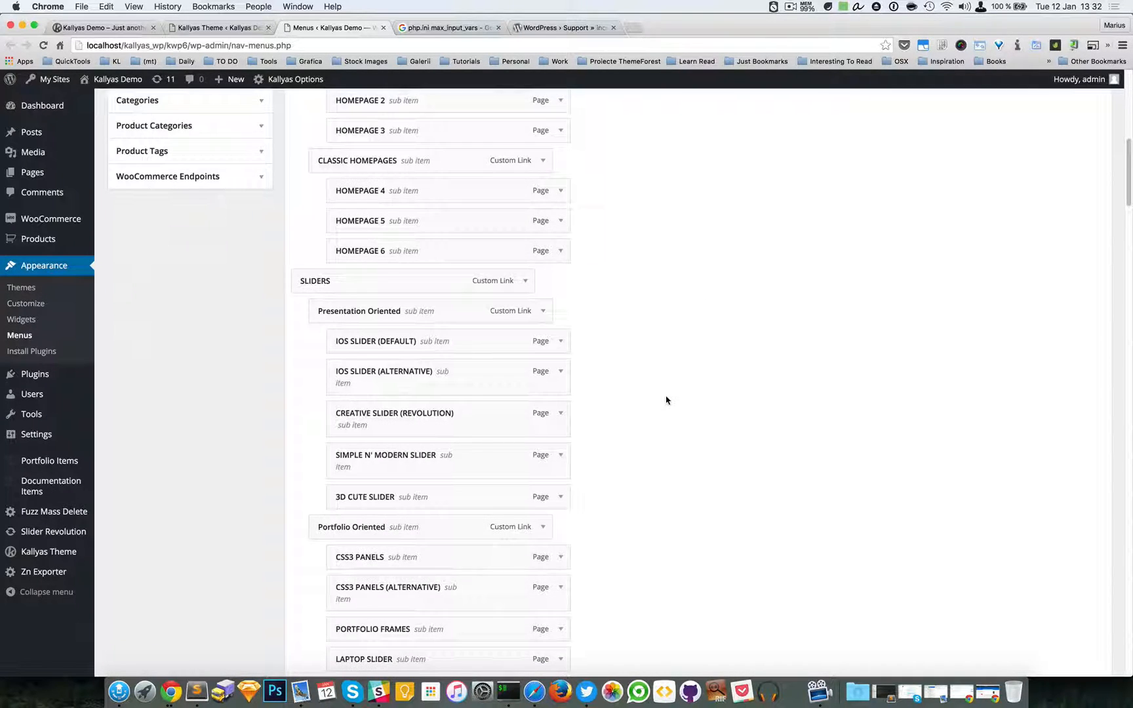
pyautogui.scroll(-3)
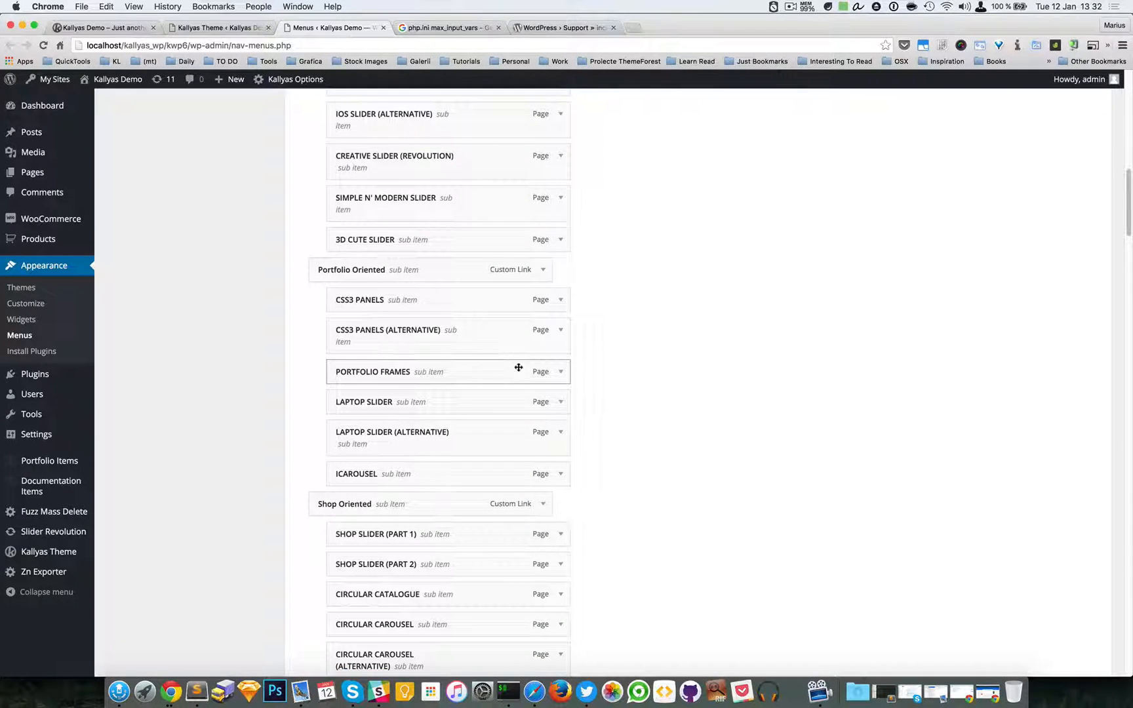
pyautogui.scroll(-3)
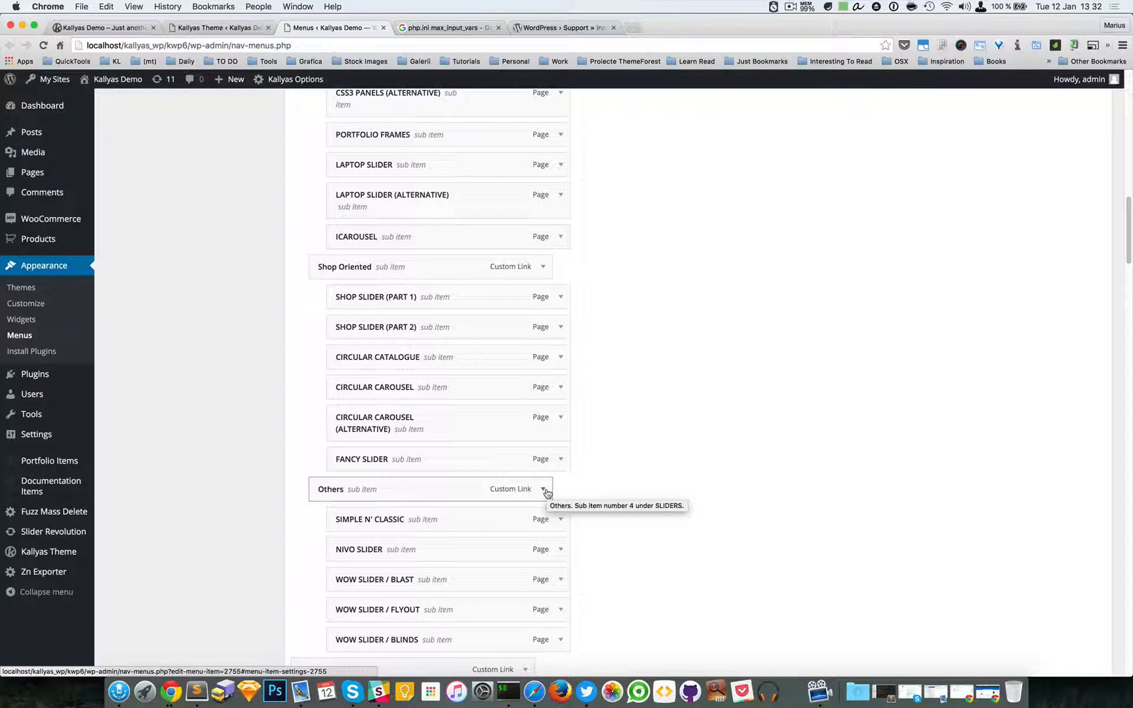
pyautogui.moveTo(619, 477)
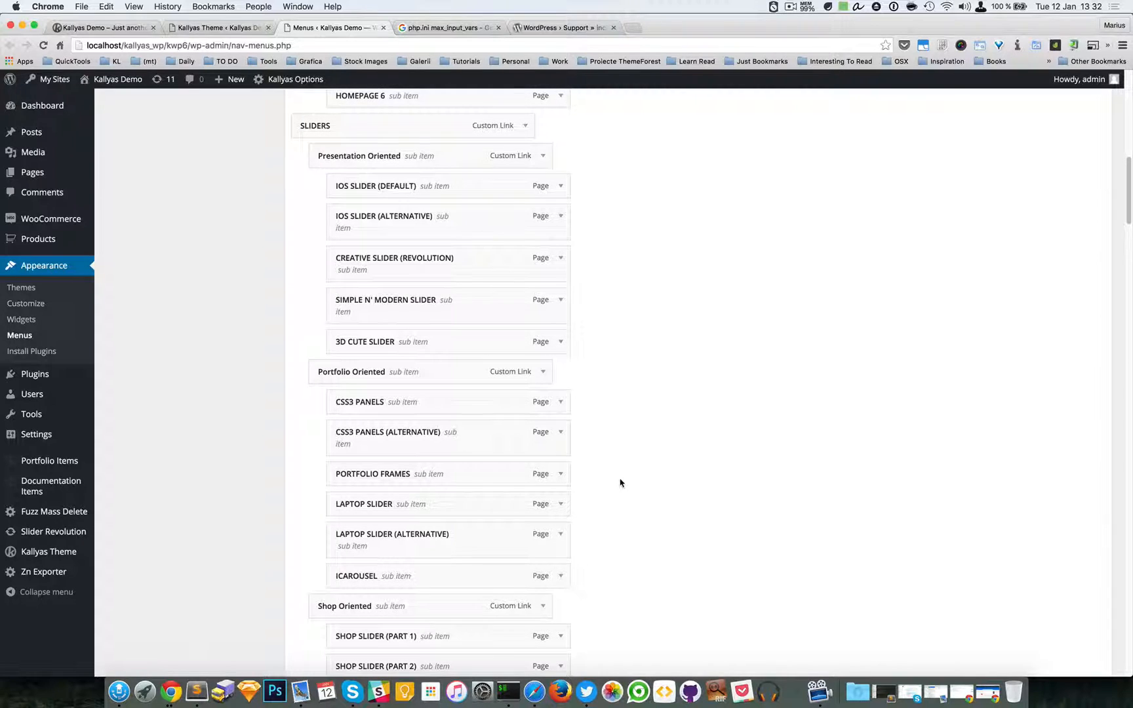
pyautogui.scroll(-3)
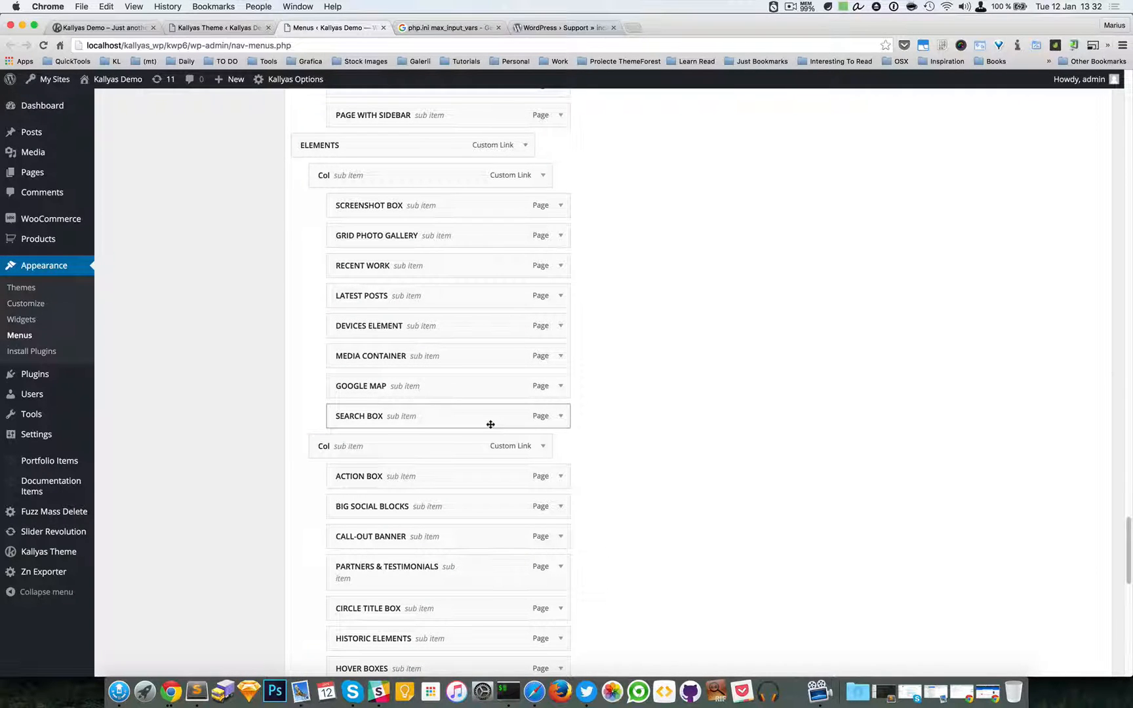
pyautogui.scroll(3)
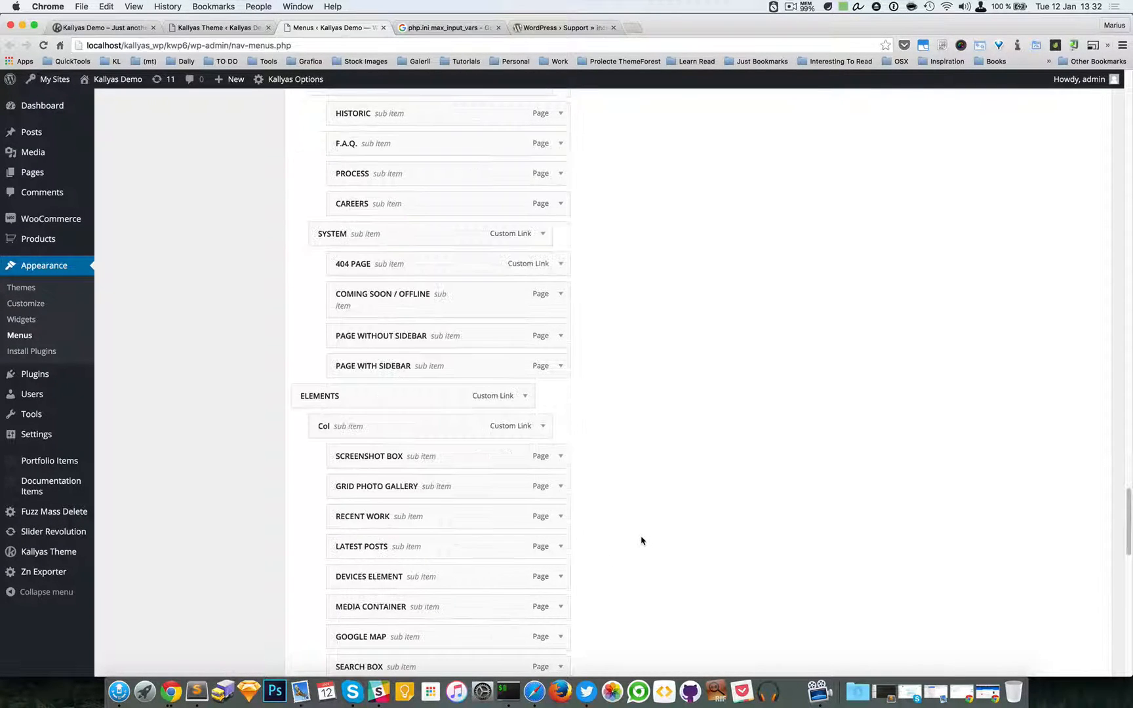
pyautogui.scroll(-3)
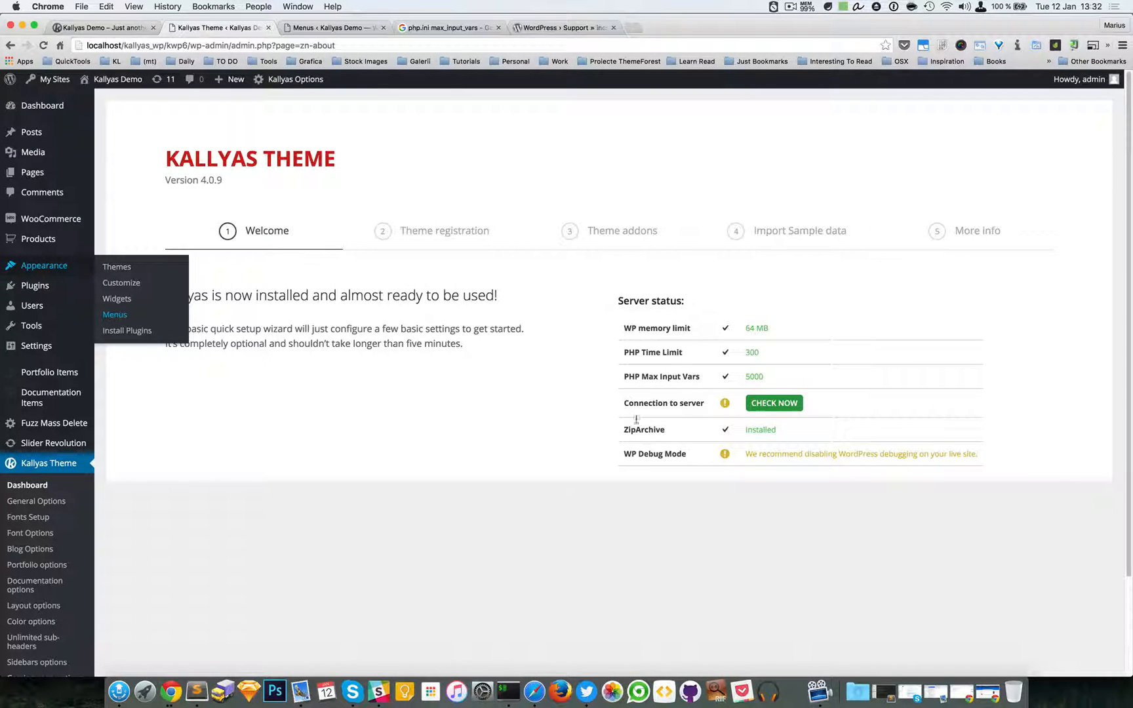
pyautogui.moveTo(742, 434)
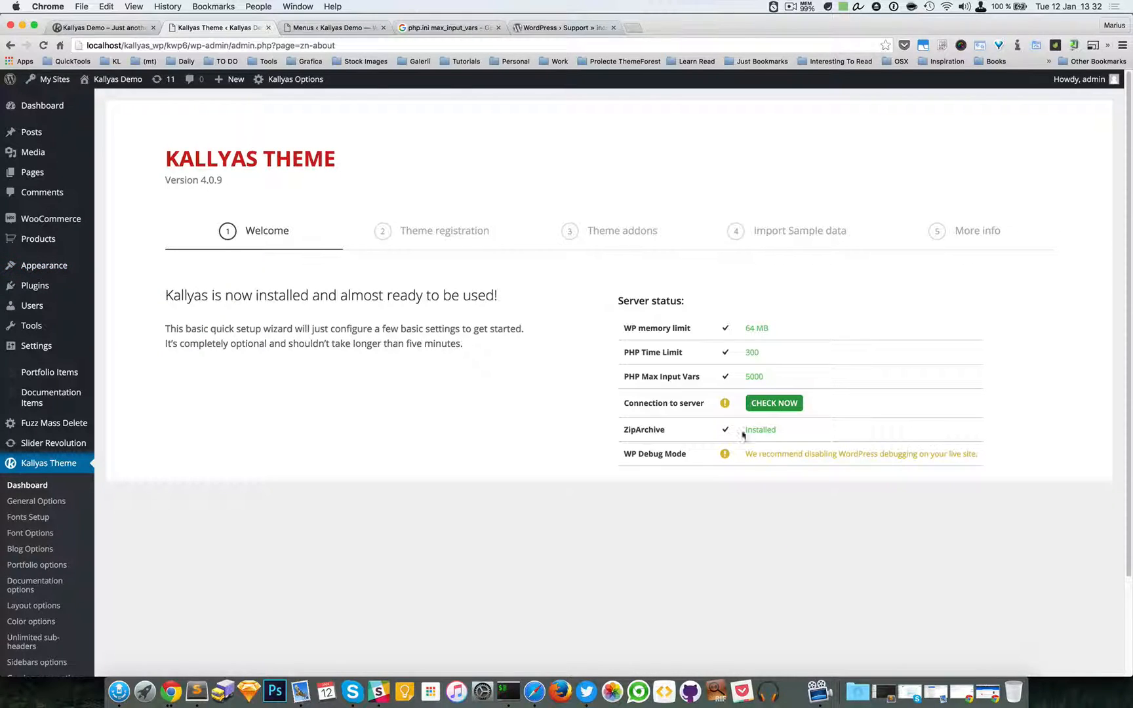
# Highlight the installed ZipArchive entry in the Kallyas server status table.
pyautogui.doubleClick(643, 430)
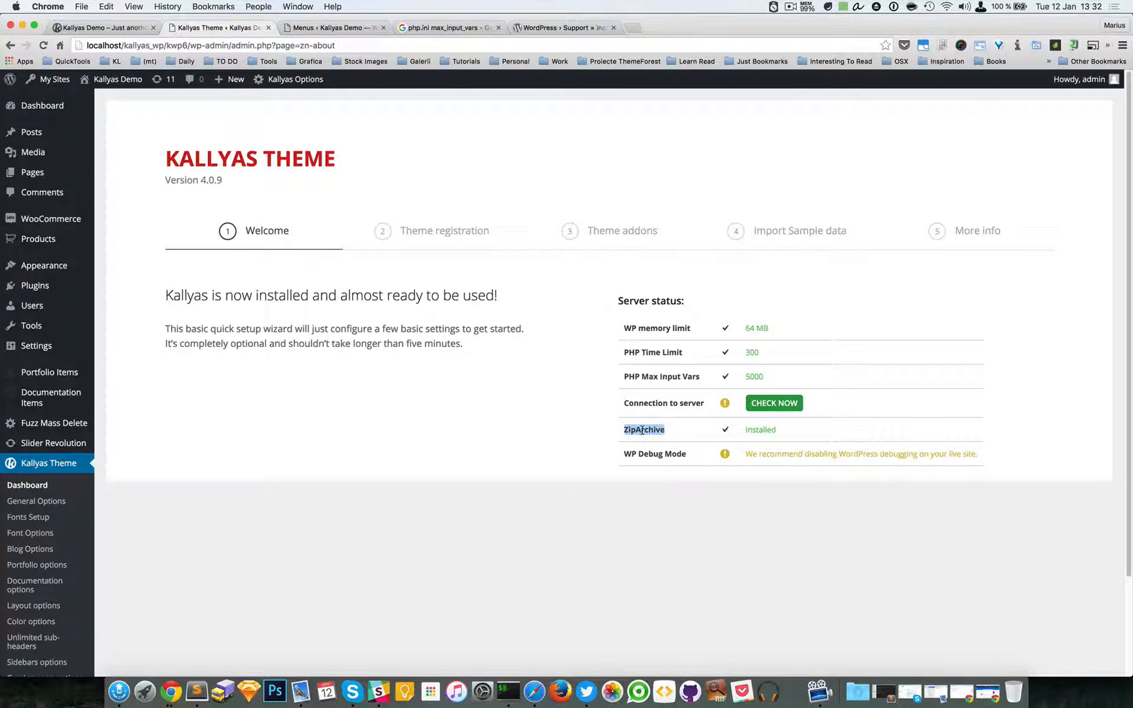
pyautogui.moveTo(725, 430)
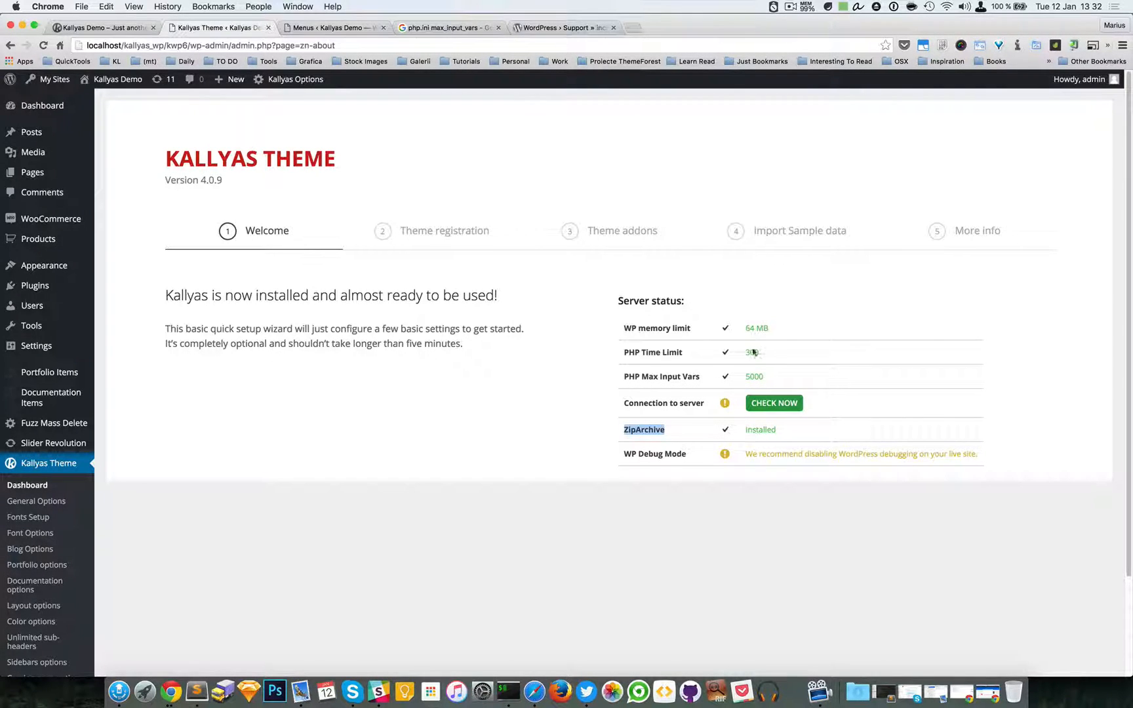
pyautogui.moveTo(681, 394)
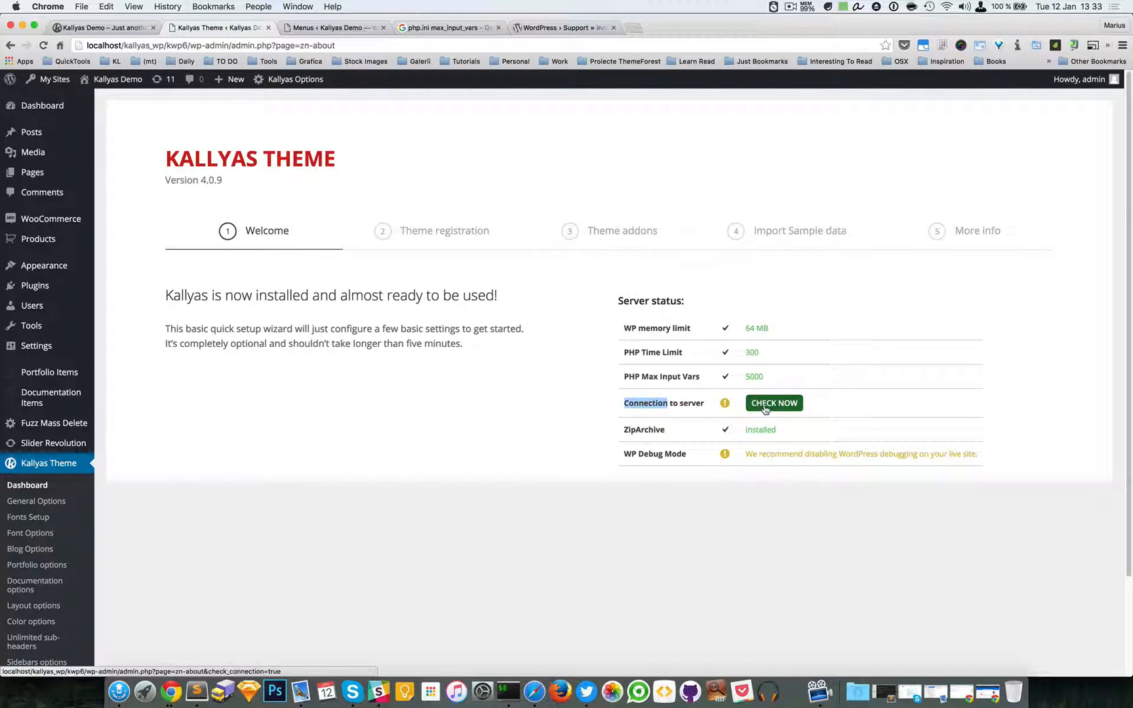
pyautogui.click(773, 402)
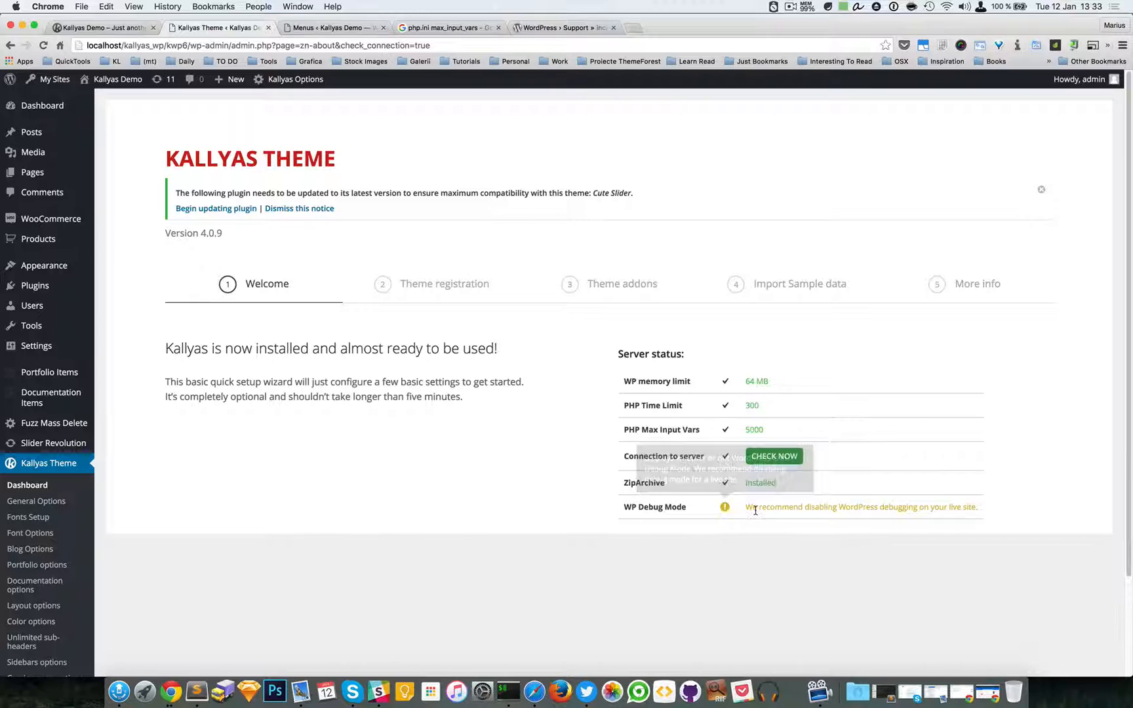
pyautogui.moveTo(899, 507)
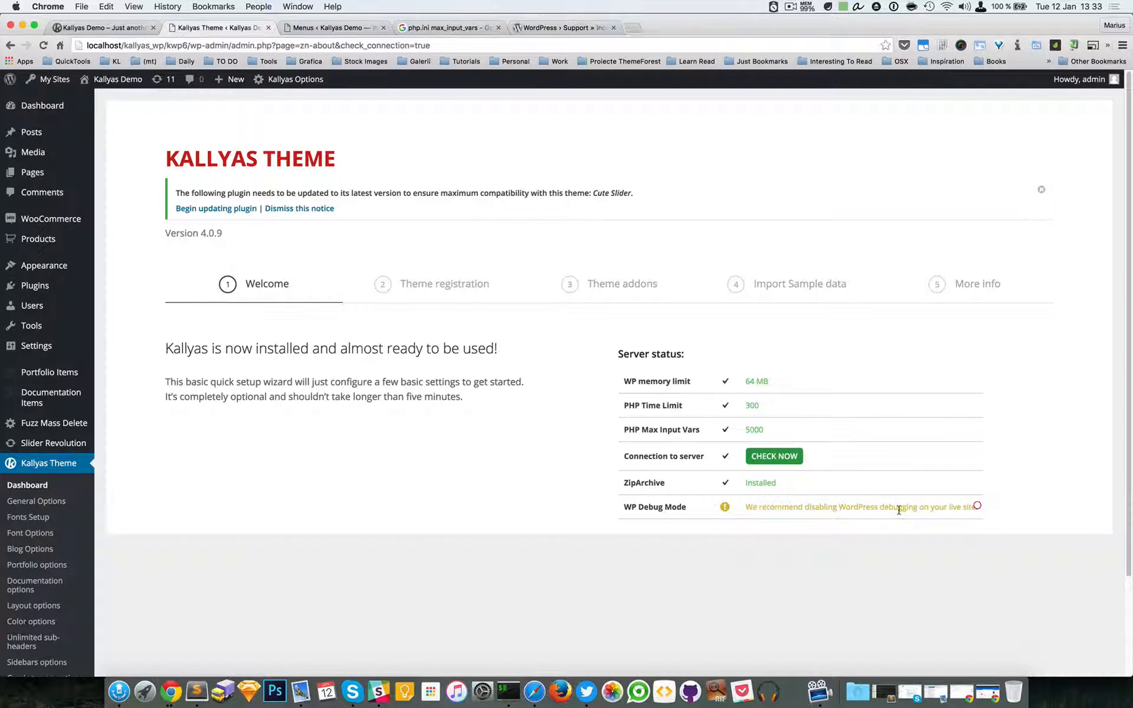
pyautogui.moveTo(725, 507)
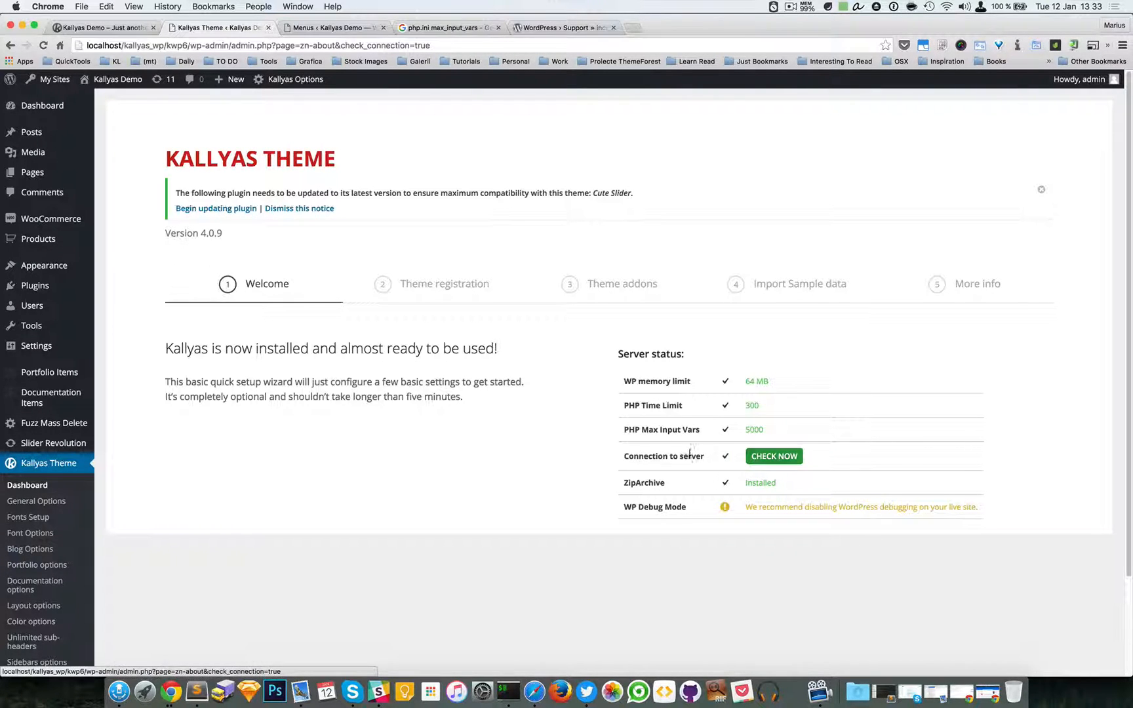
pyautogui.moveTo(722, 456)
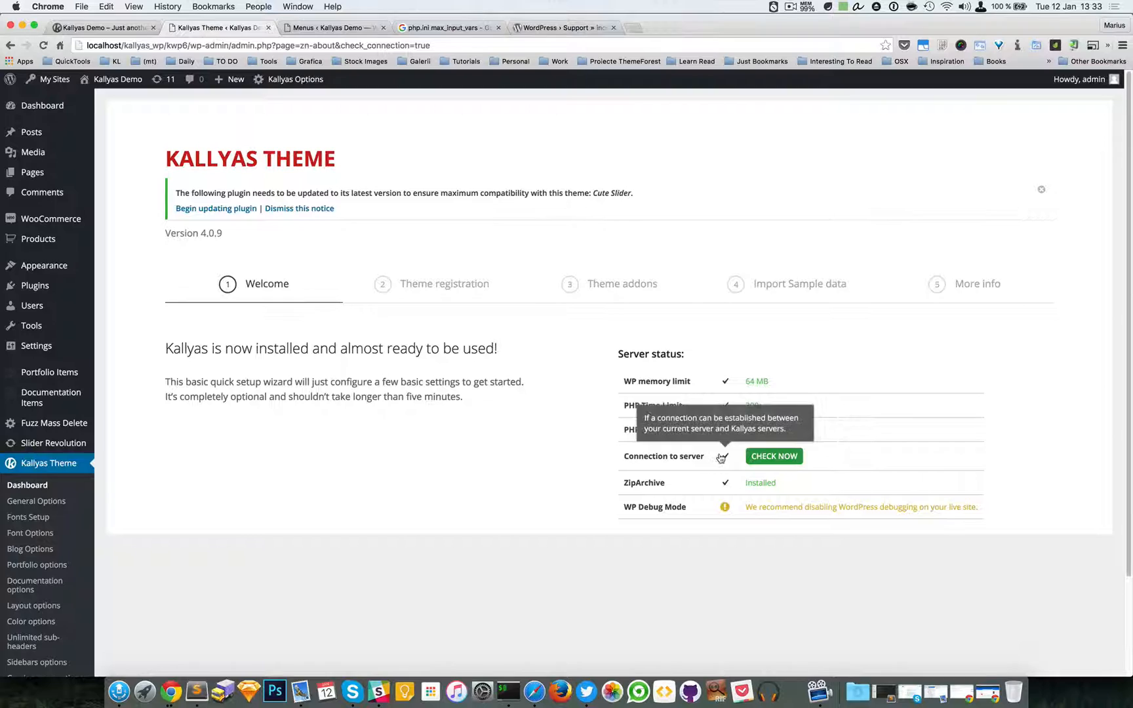
pyautogui.moveTo(799, 283)
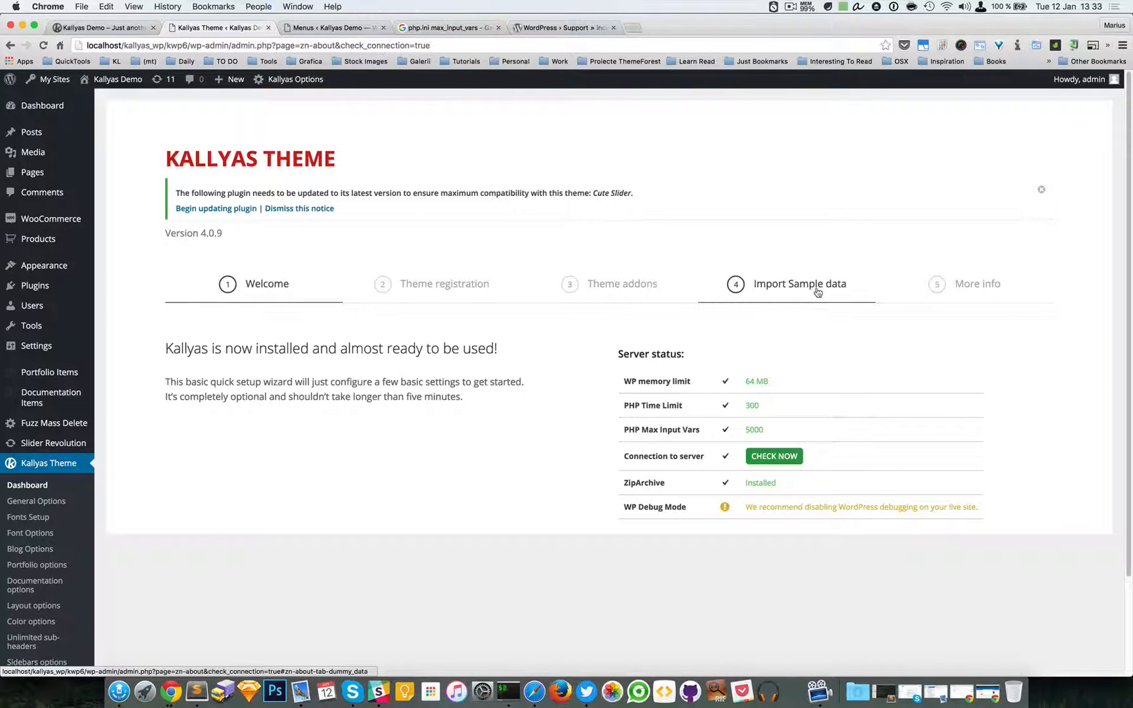
pyautogui.moveTo(791, 288)
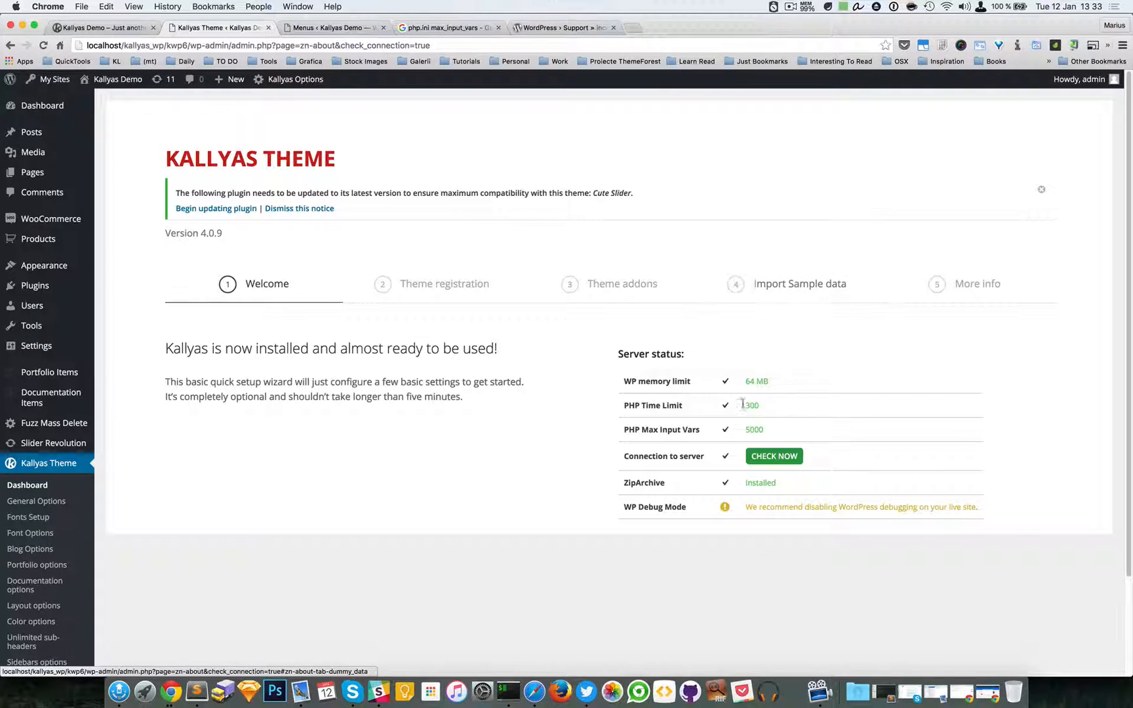
pyautogui.moveTo(725, 463)
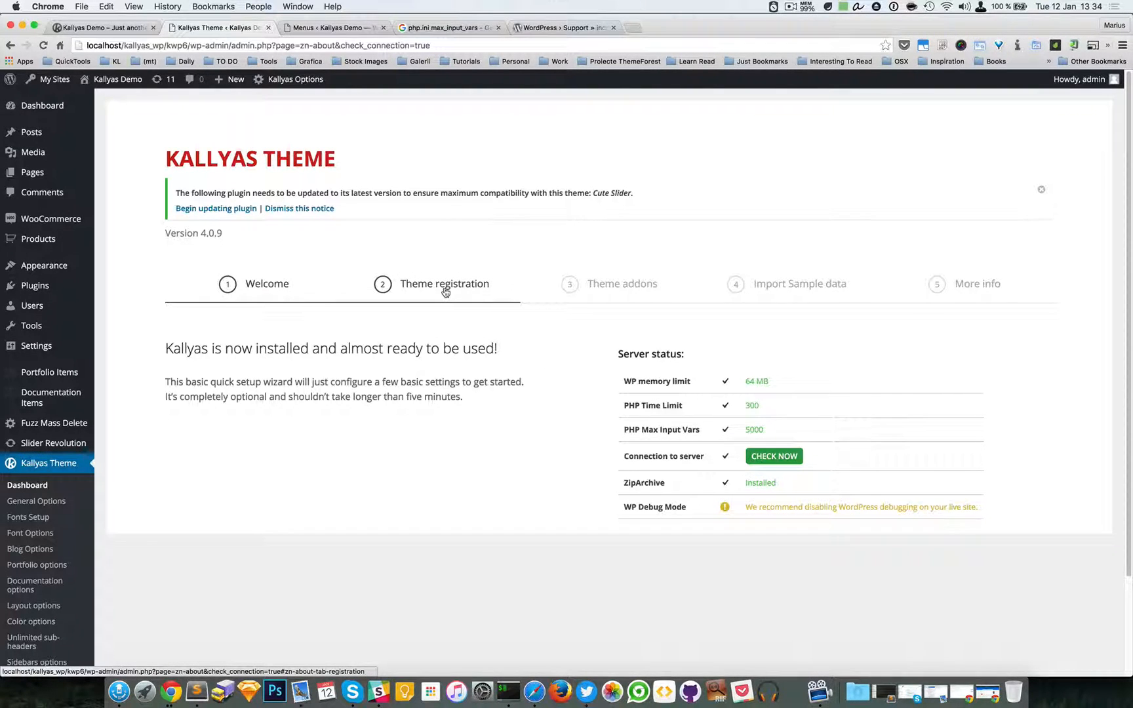
pyautogui.click(444, 283)
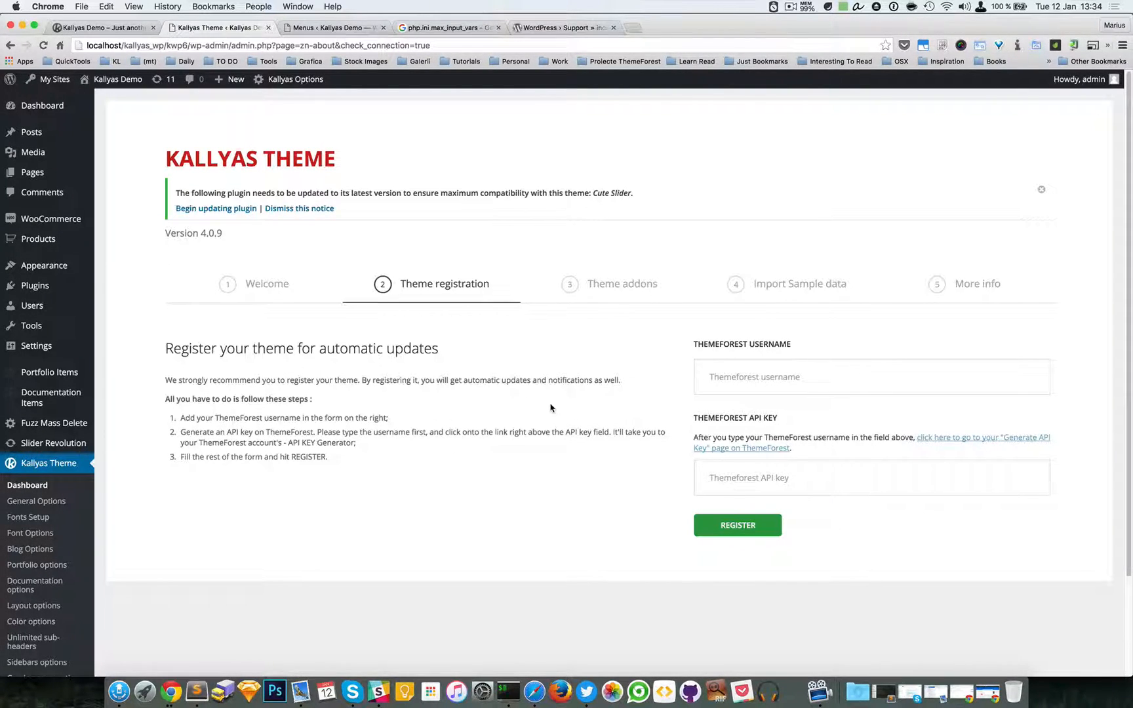
pyautogui.moveTo(284, 368)
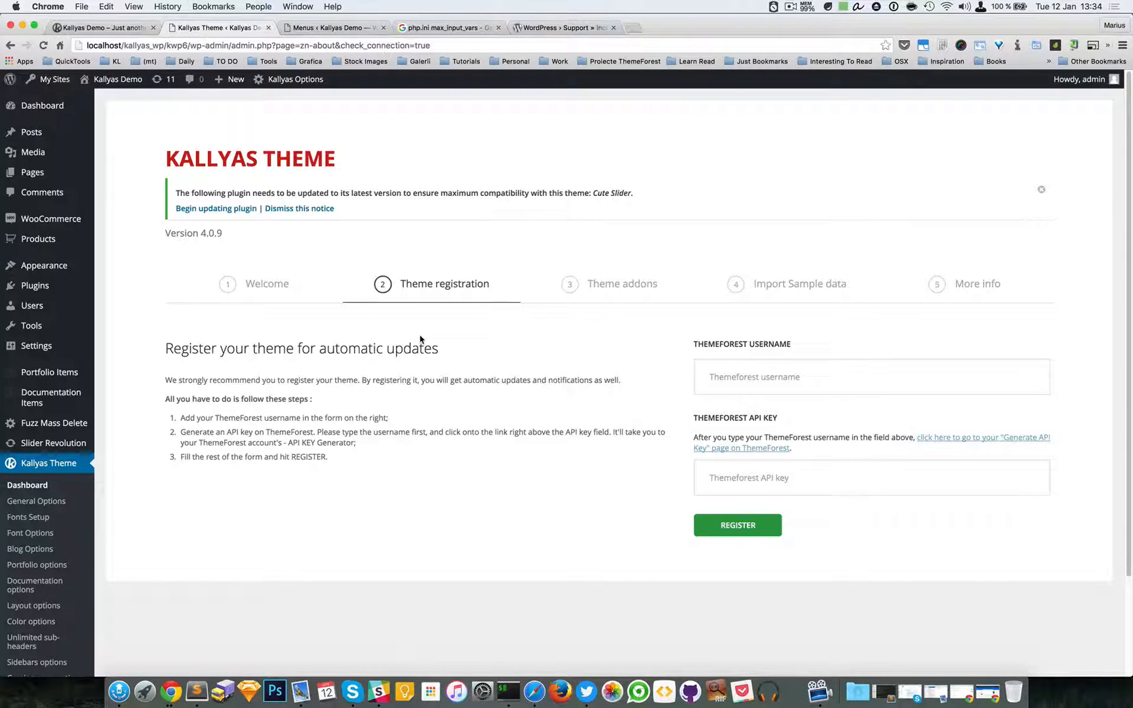
# Open the Theme addons step and scroll to Cute Slider and Revolution Slider.
pyautogui.click(622, 283)
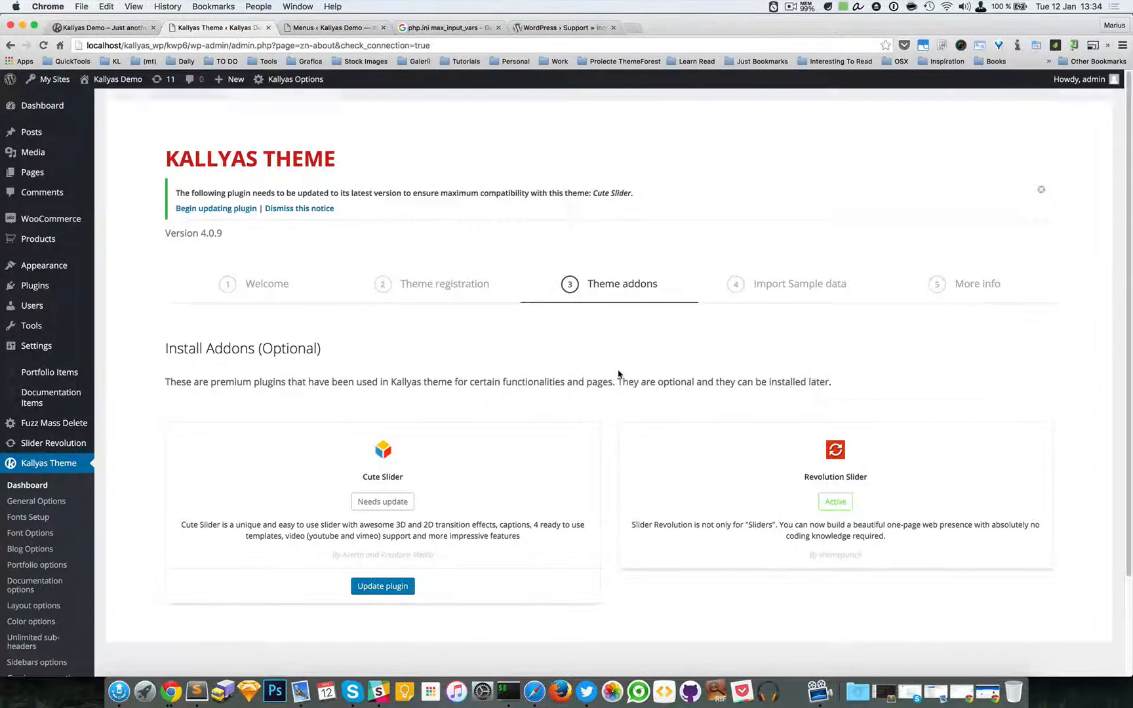
pyautogui.scroll(-3)
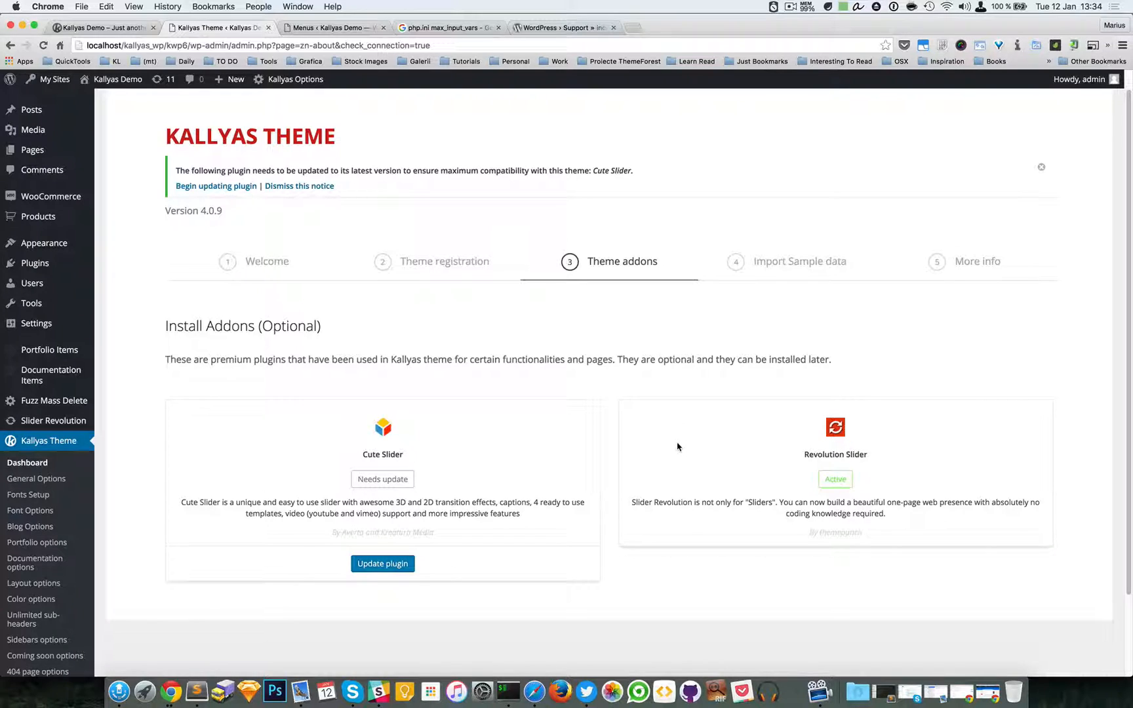
pyautogui.moveTo(457, 453)
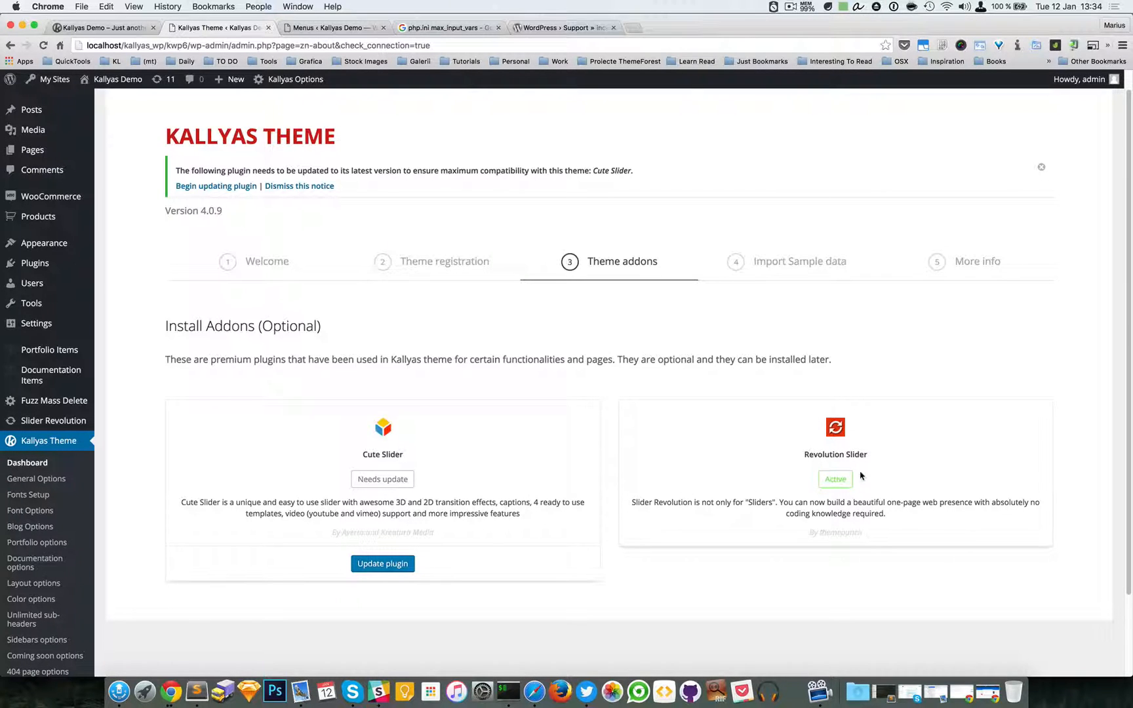
pyautogui.moveTo(640, 475)
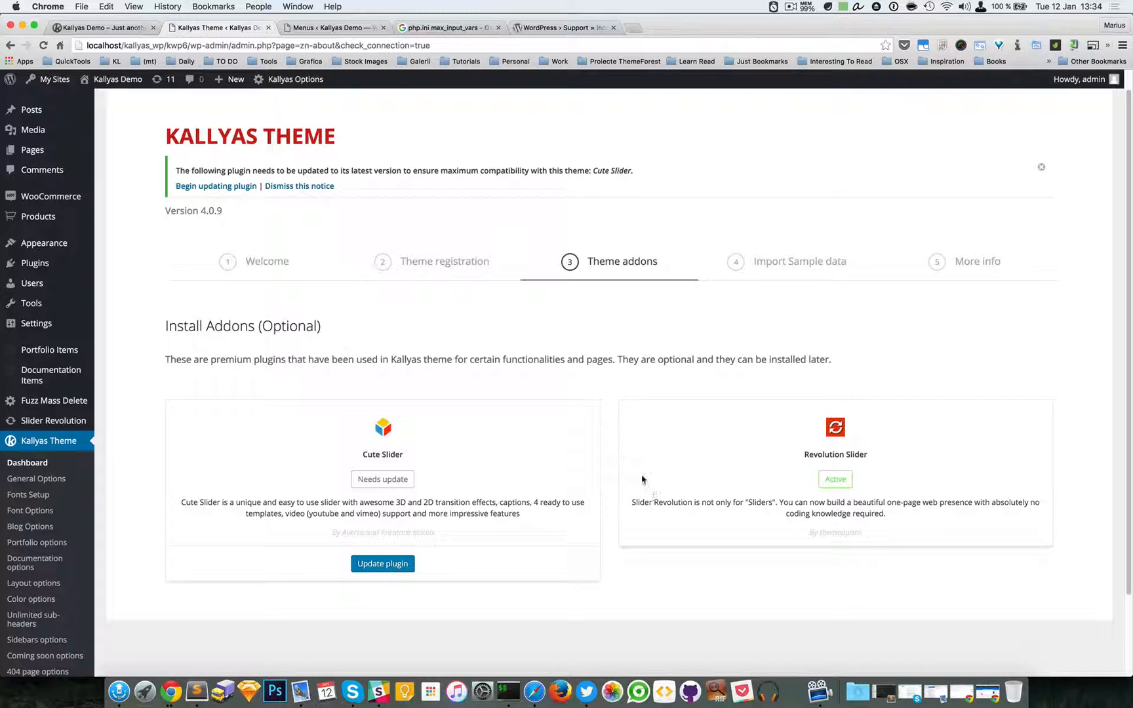
pyautogui.moveTo(42, 243)
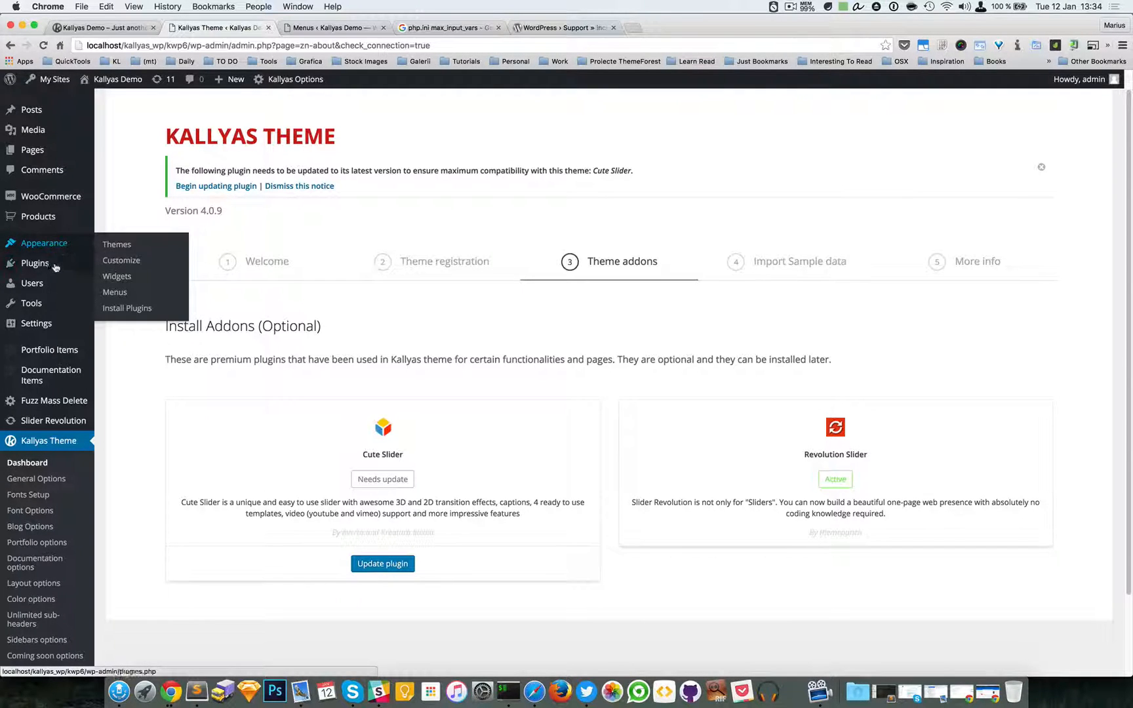
pyautogui.moveTo(603, 490)
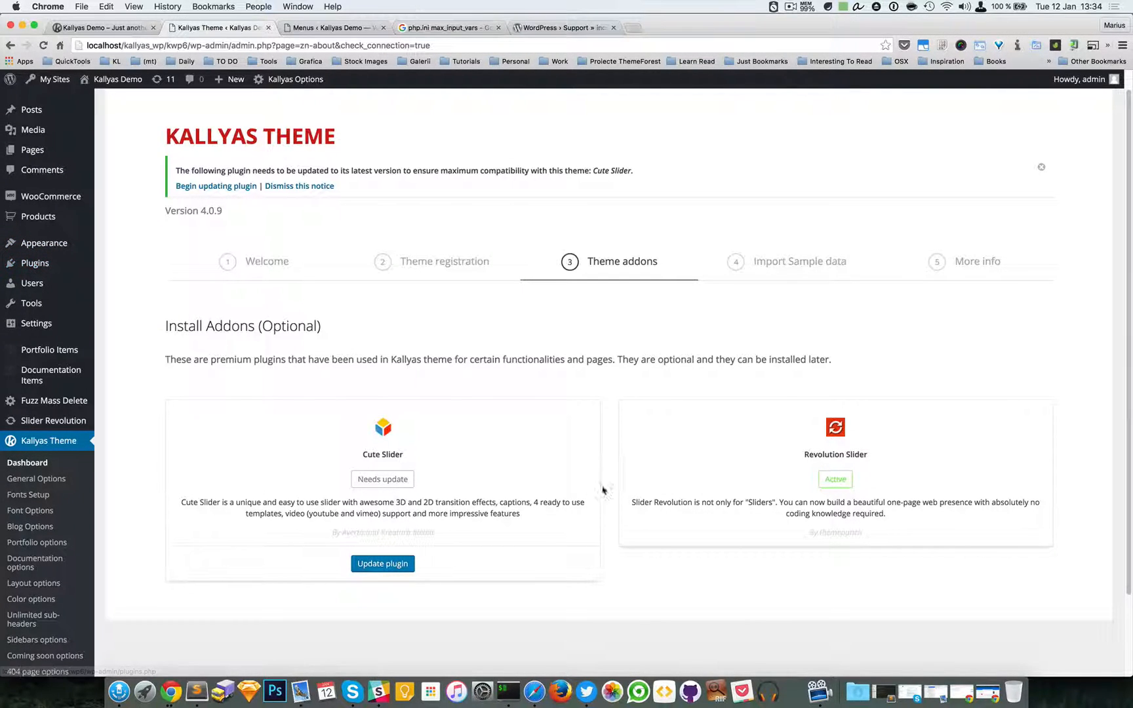
pyautogui.moveTo(628, 491)
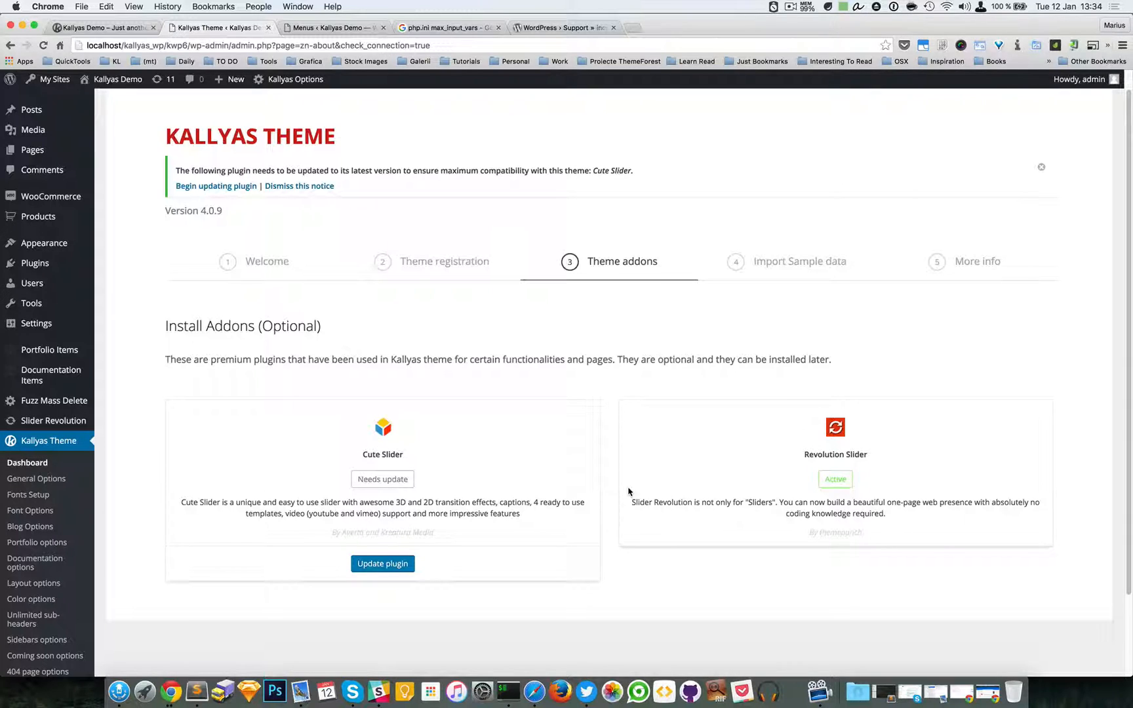
pyautogui.moveTo(567, 419)
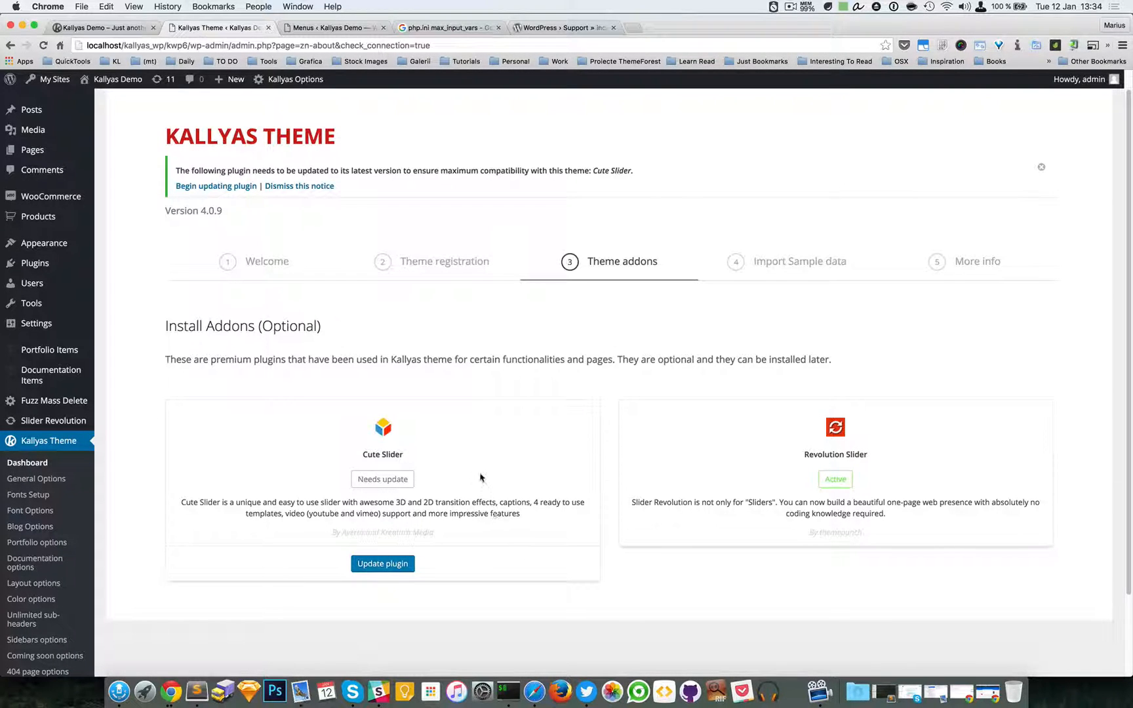
pyautogui.moveTo(732, 506)
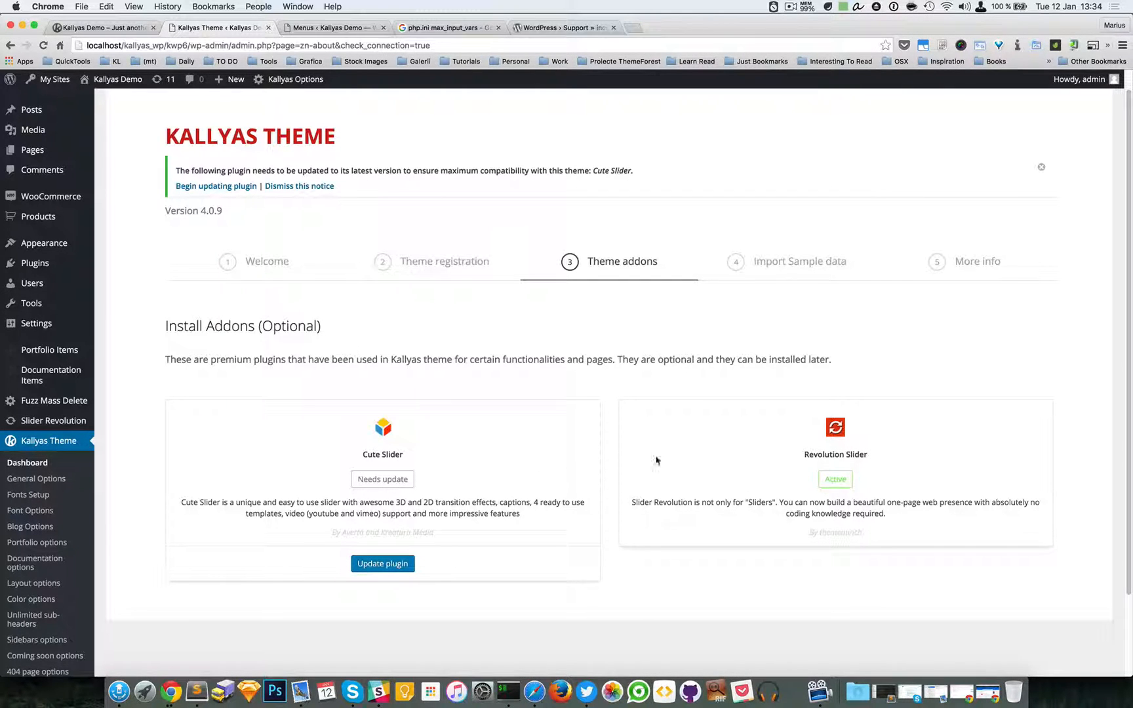
pyautogui.moveTo(616, 426)
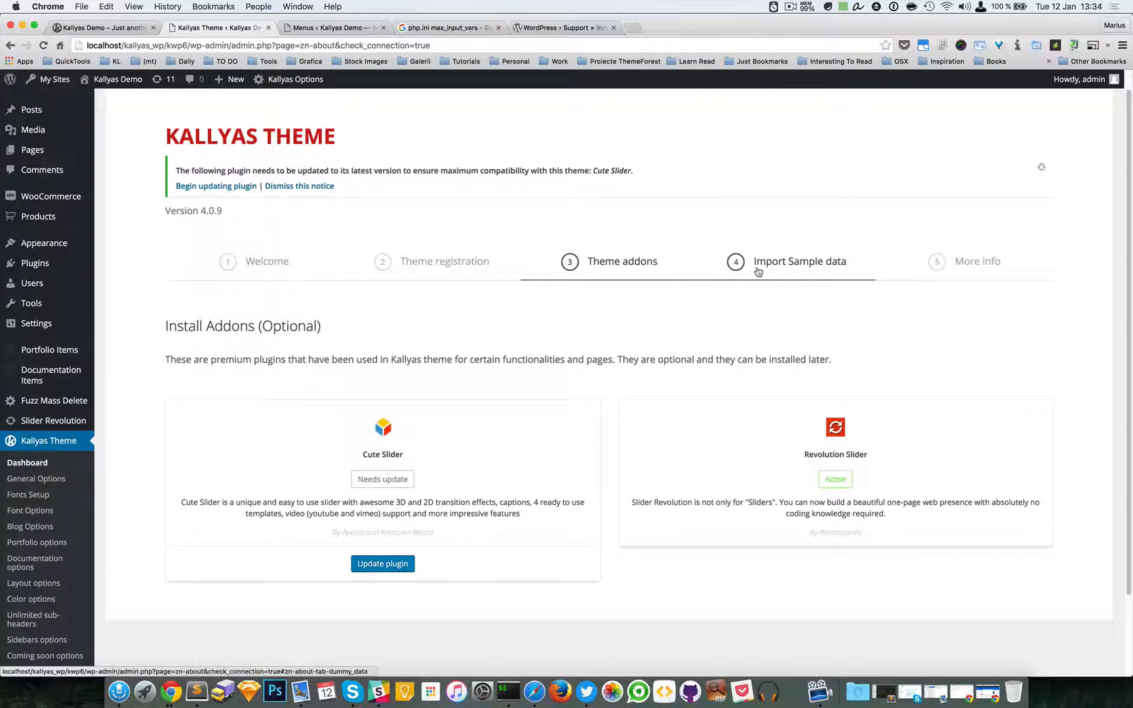
# Open the Import Sample data step and scroll to the Main Demo and One Page packages.
pyautogui.click(799, 261)
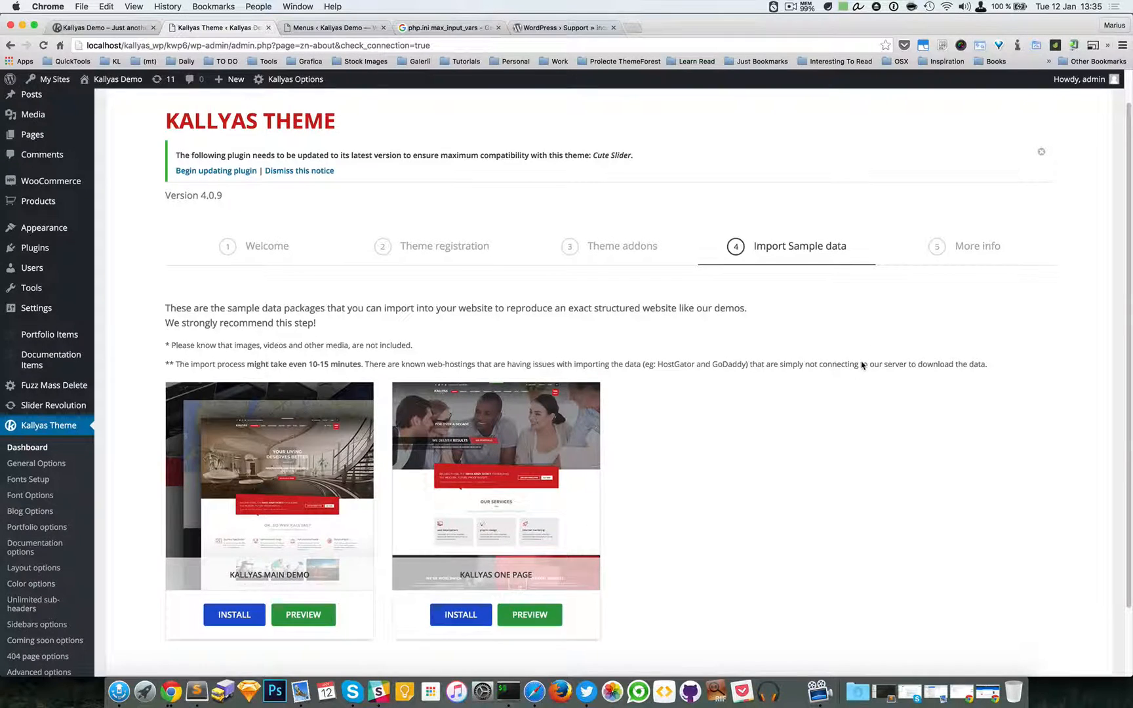
pyautogui.scroll(-3)
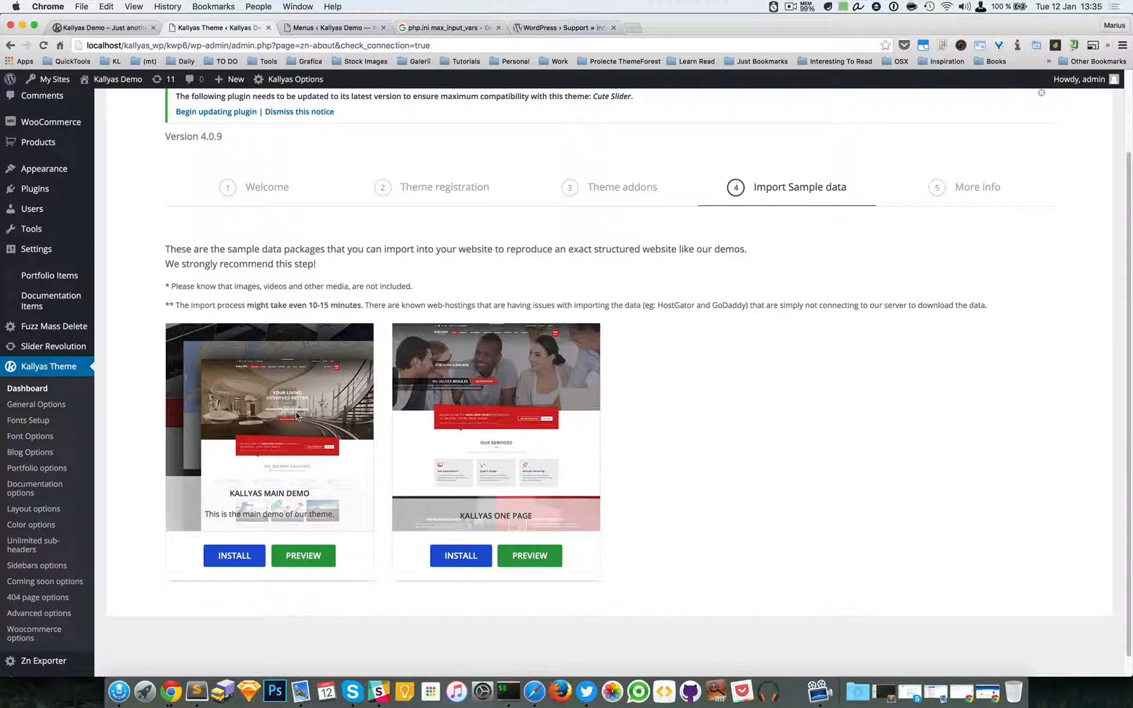
pyautogui.moveTo(303, 556)
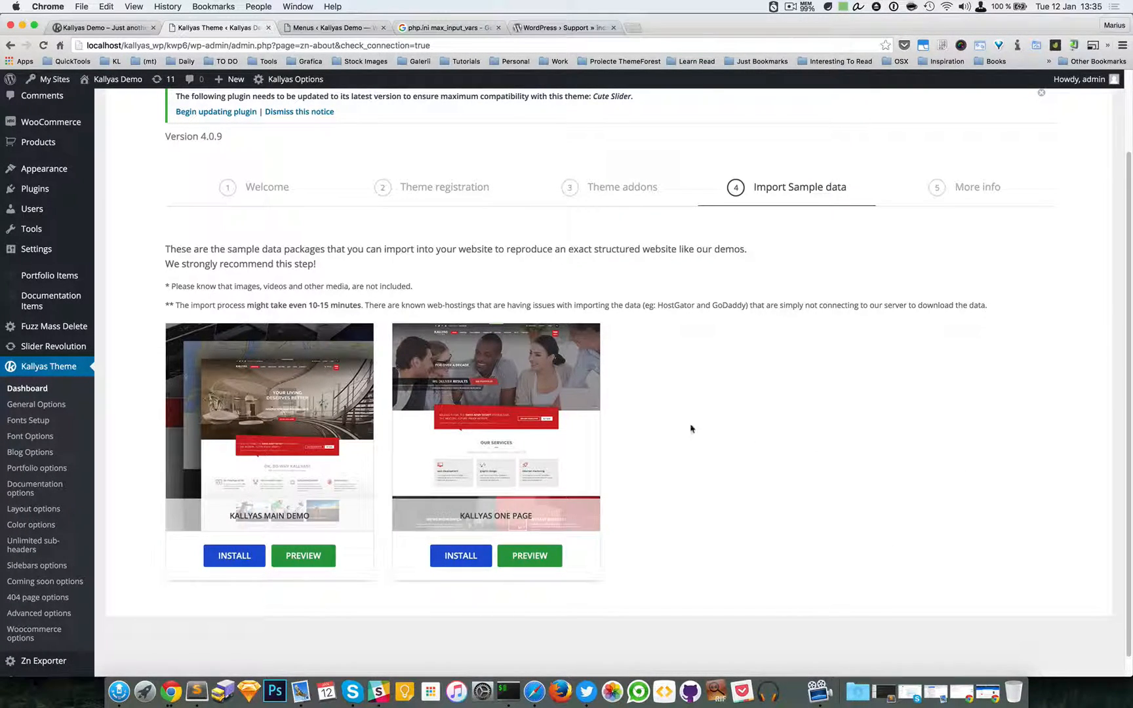
pyautogui.moveTo(933, 414)
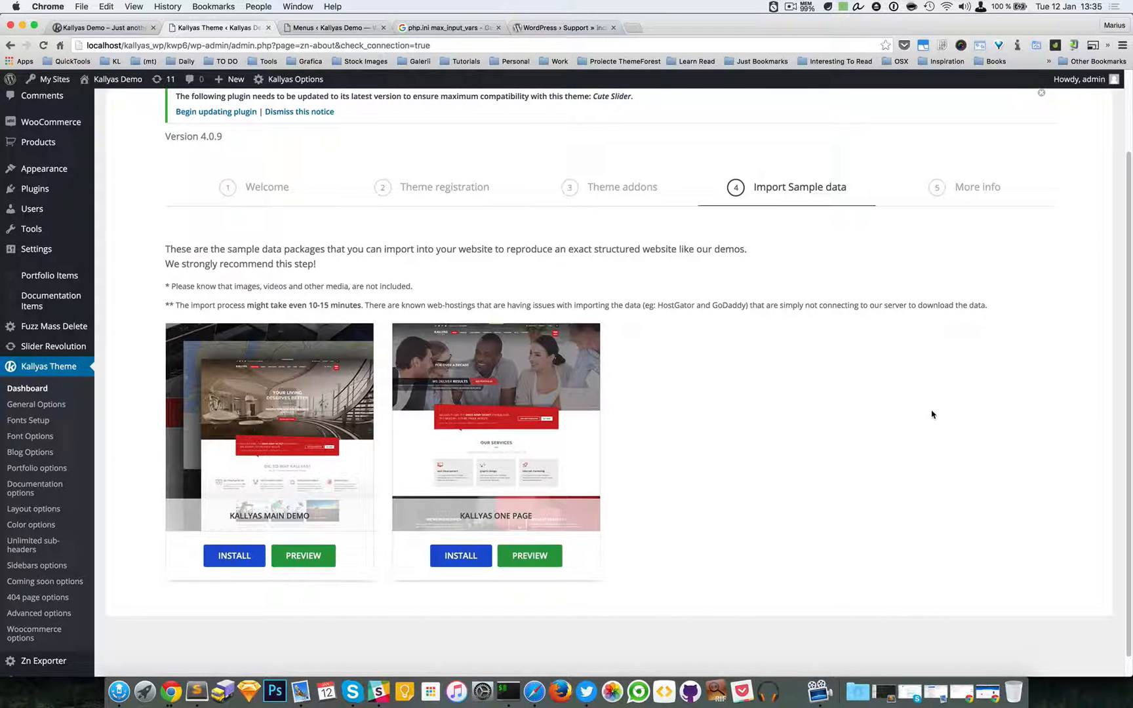
pyautogui.moveTo(701, 404)
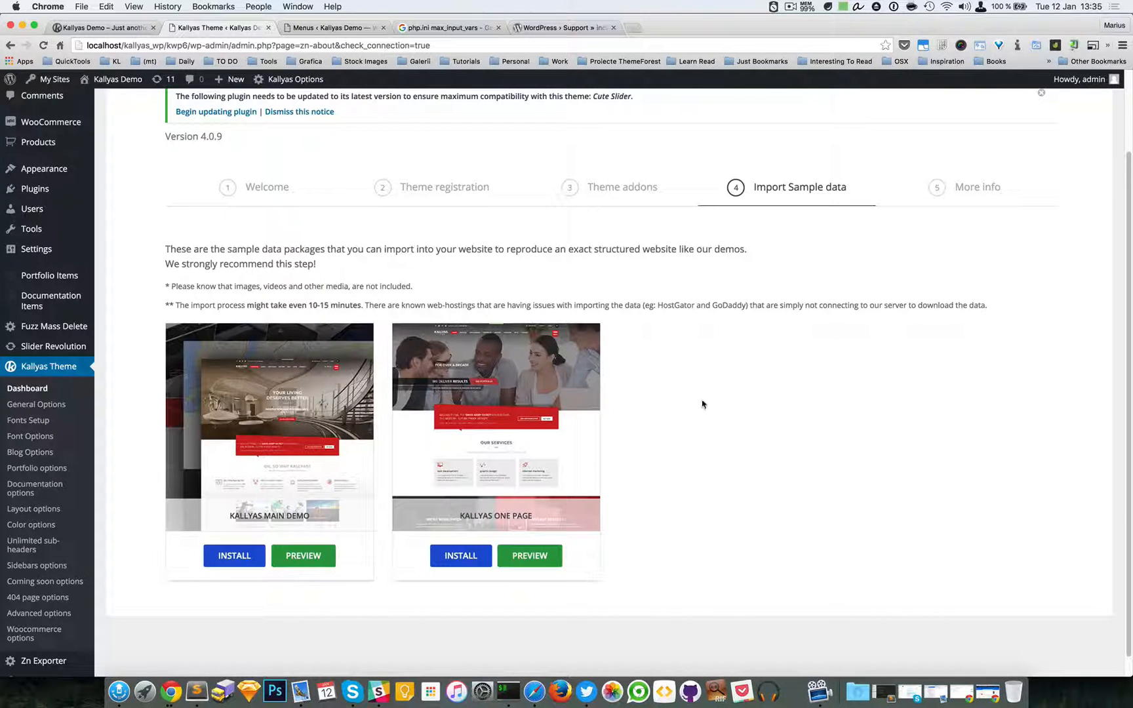
pyautogui.moveTo(873, 477)
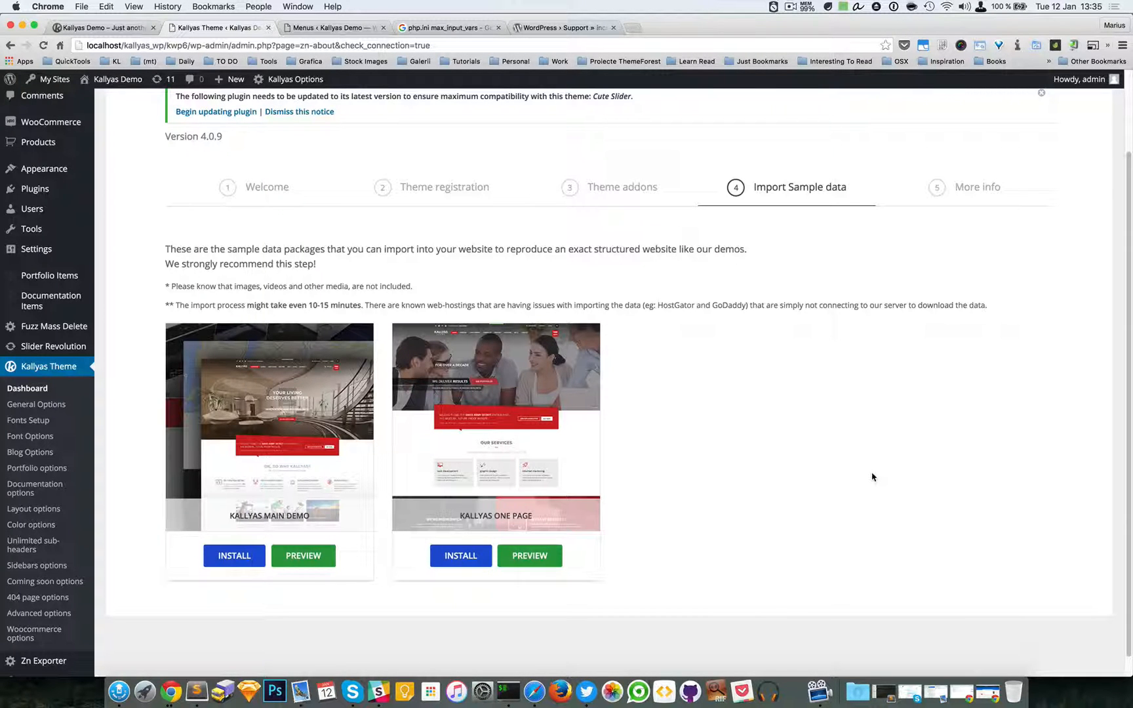
# View the More info documentation links, then return to the Welcome step.
pyautogui.click(977, 186)
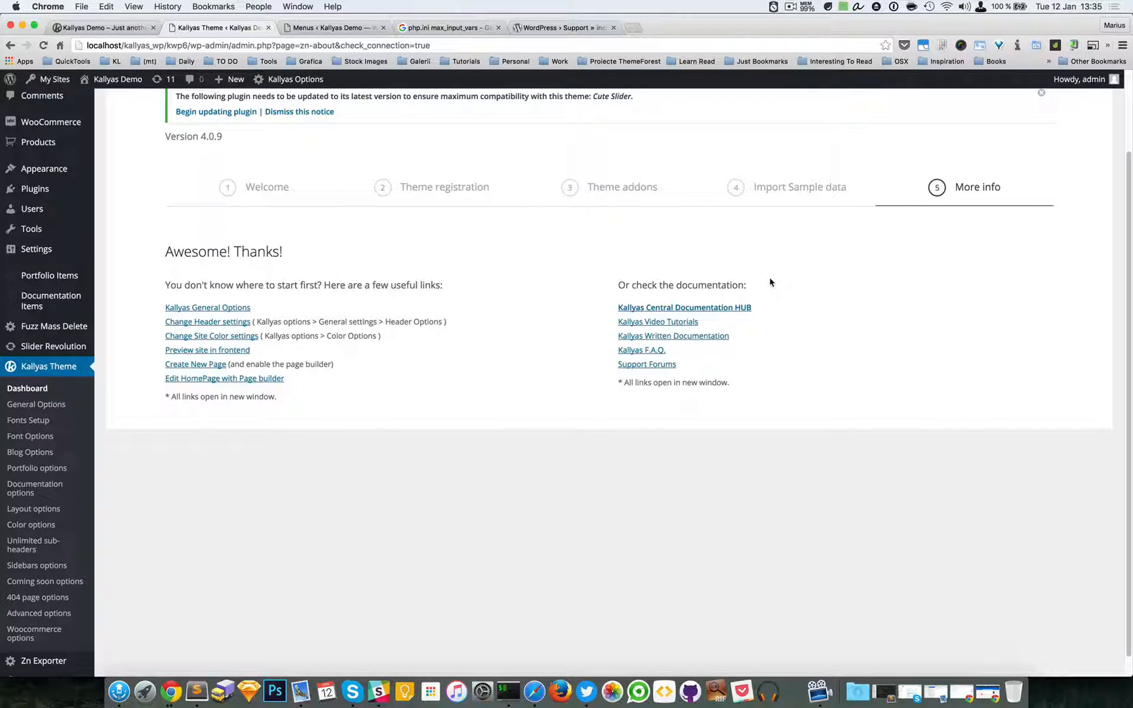
pyautogui.moveTo(200, 296)
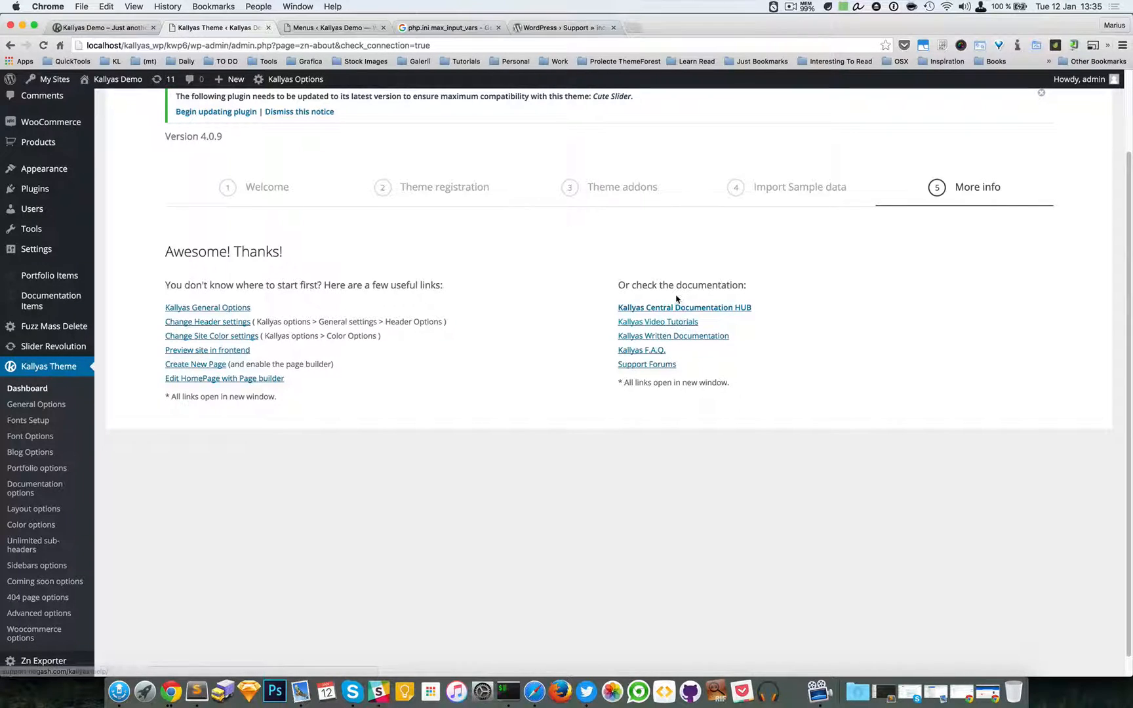
pyautogui.moveTo(684, 307)
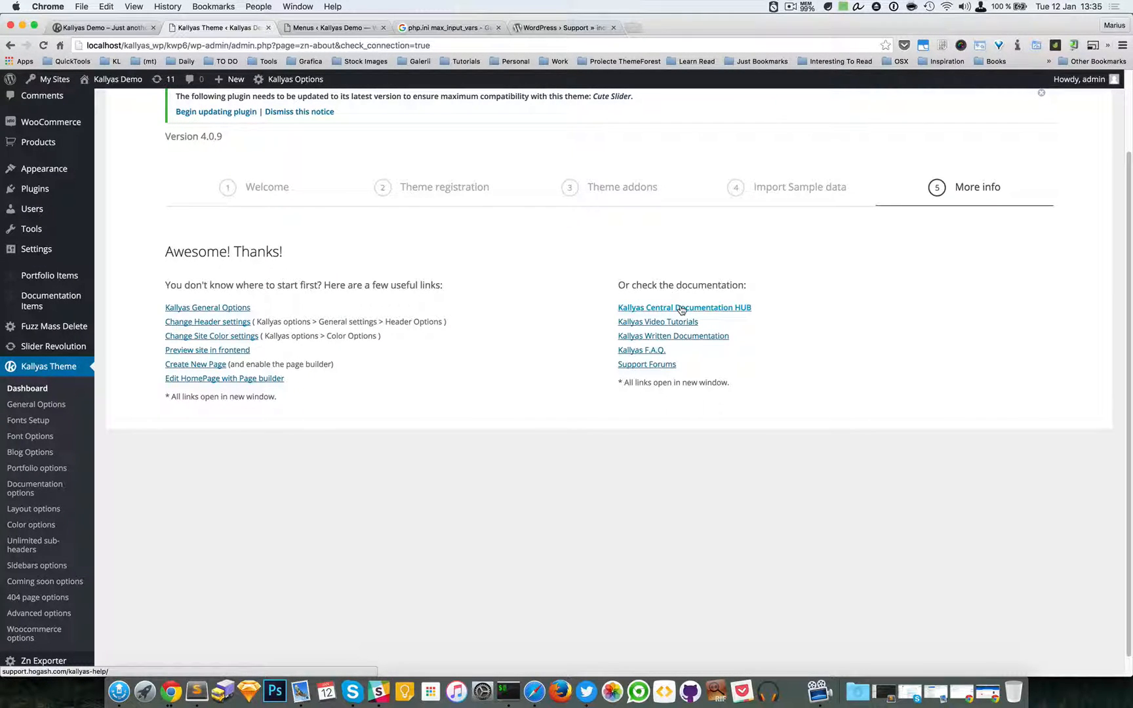
pyautogui.moveTo(658, 322)
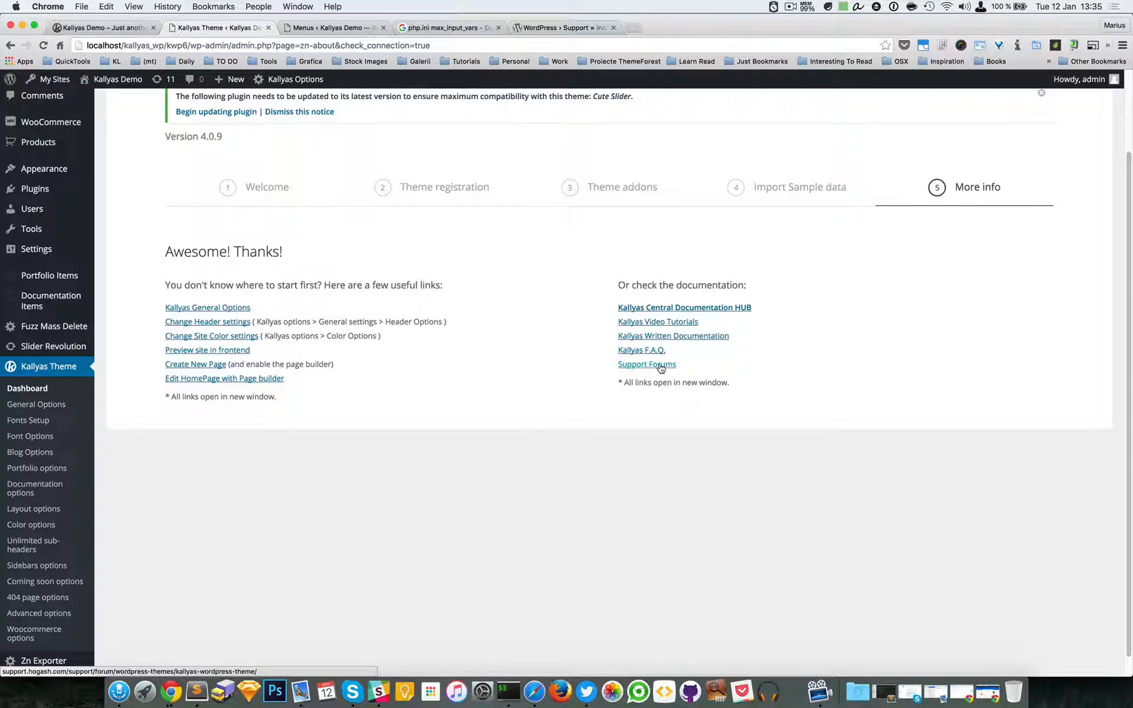
pyautogui.click(266, 187)
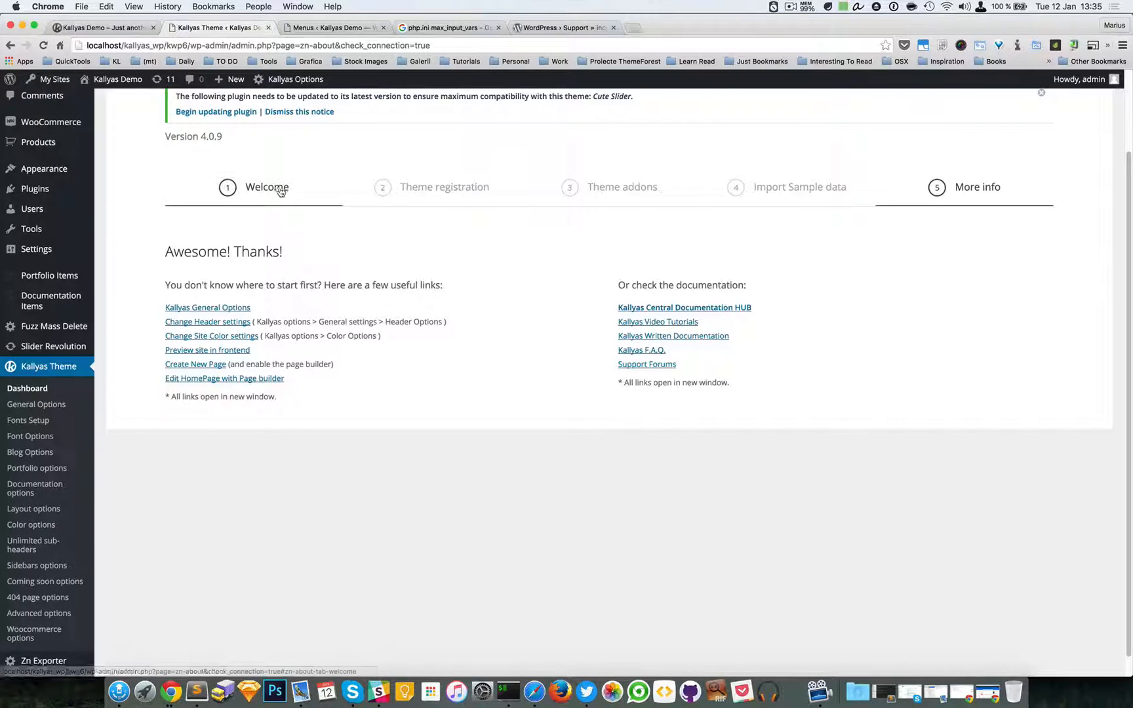